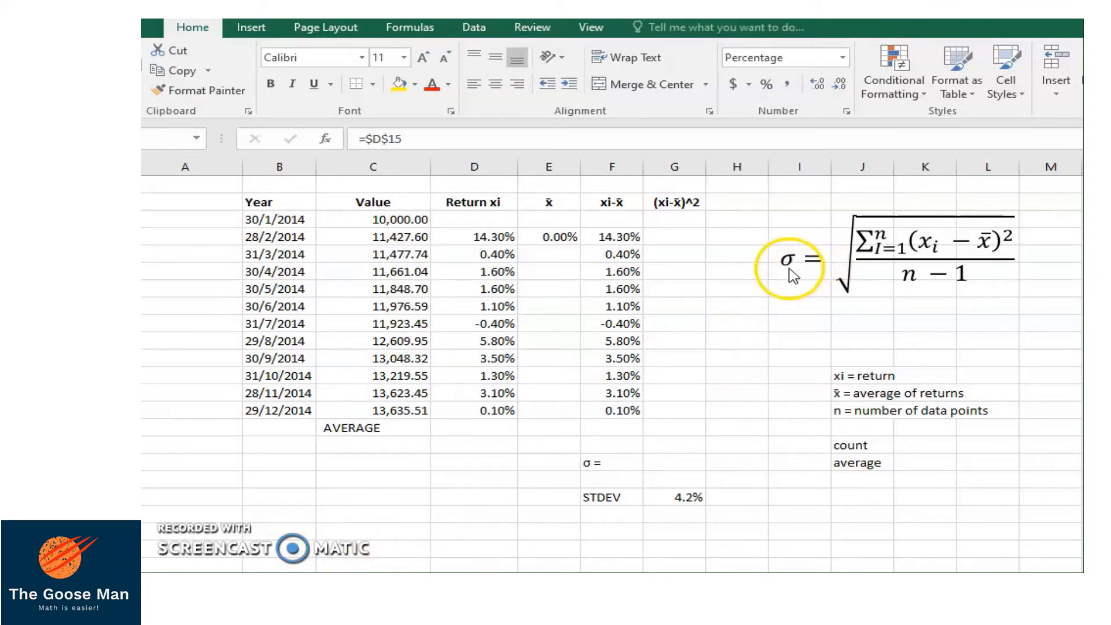
mouse_move(841, 267)
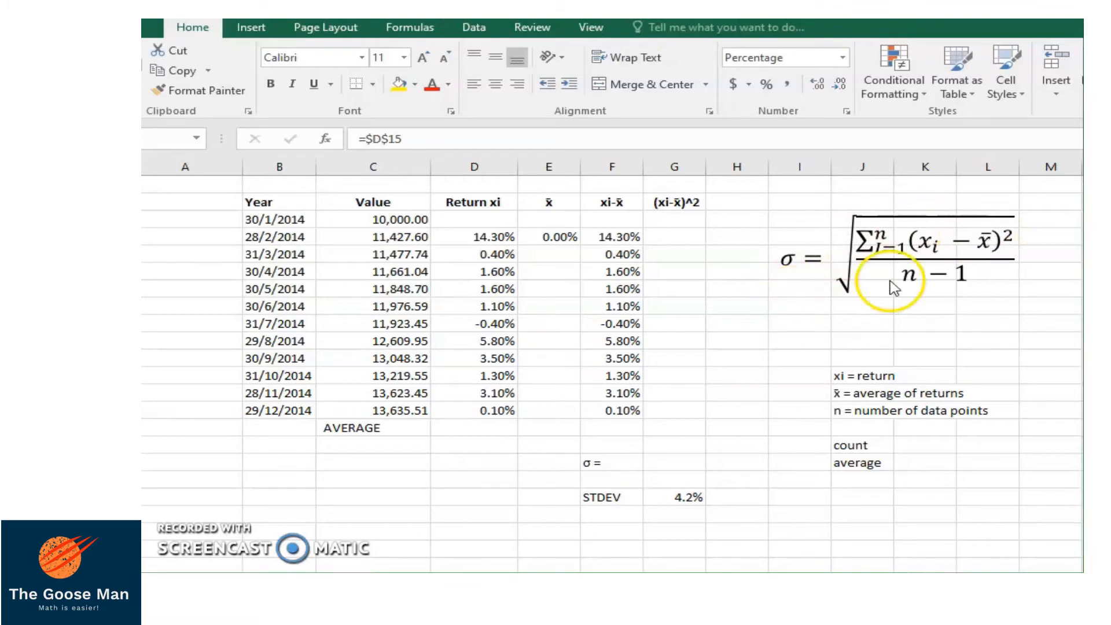
mouse_move(957, 263)
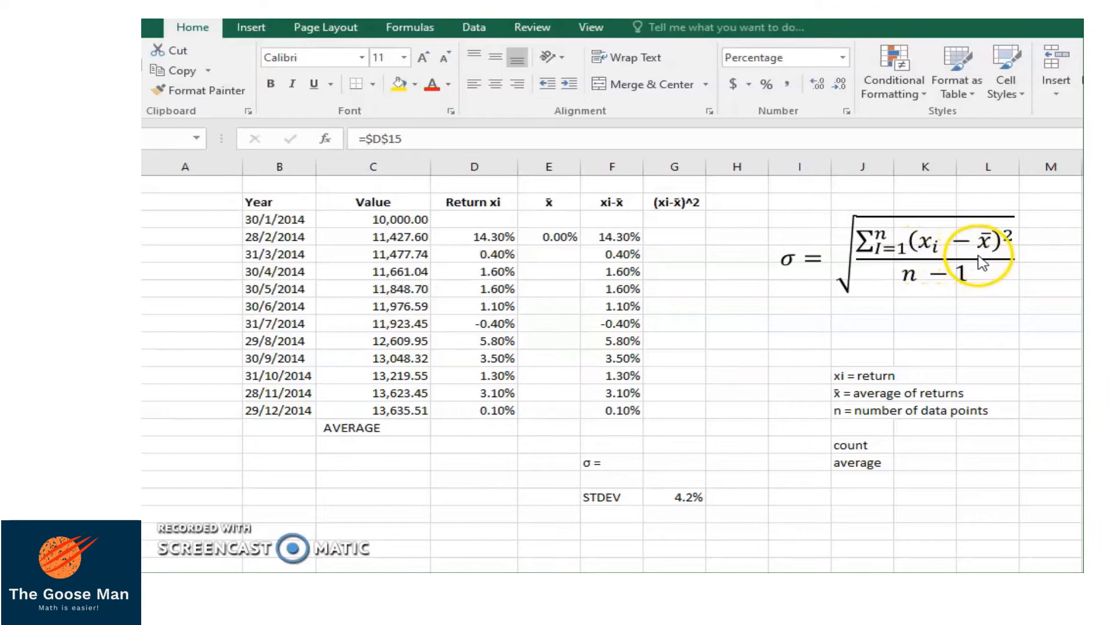
mouse_move(921, 302)
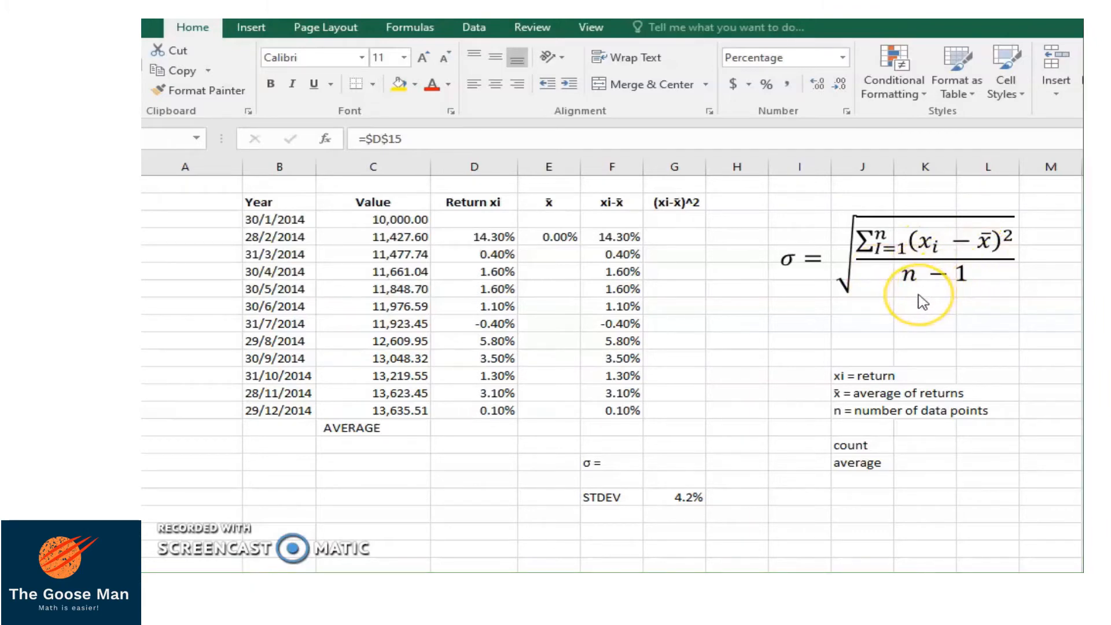
mouse_move(961, 297)
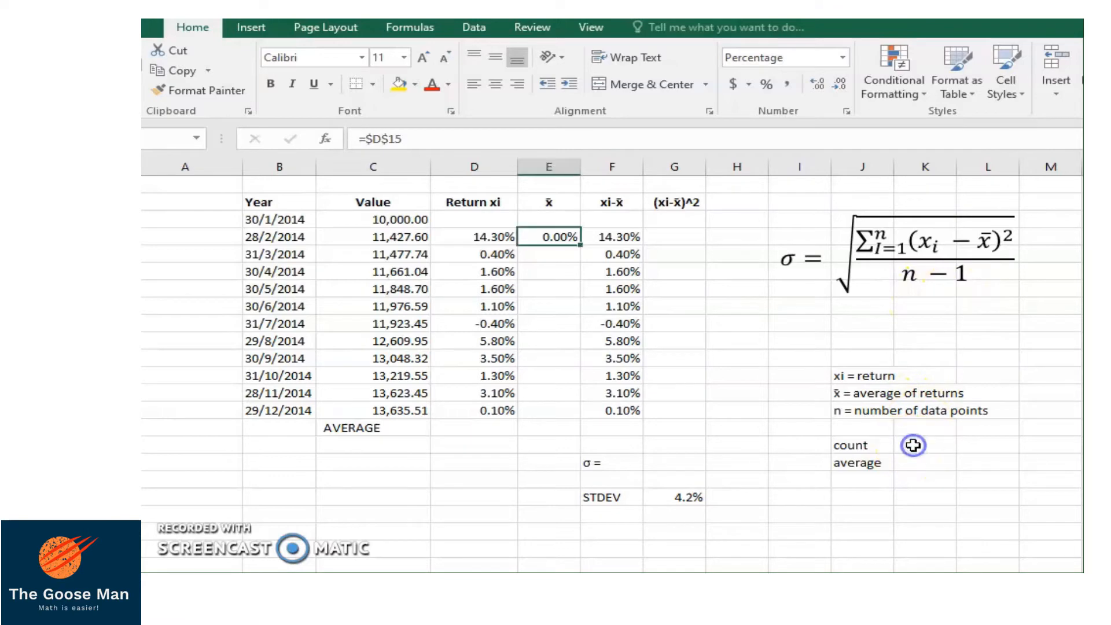
Step: Enter =COUNT(C4:C14) beside the count label to get 11 data points
click(924, 444)
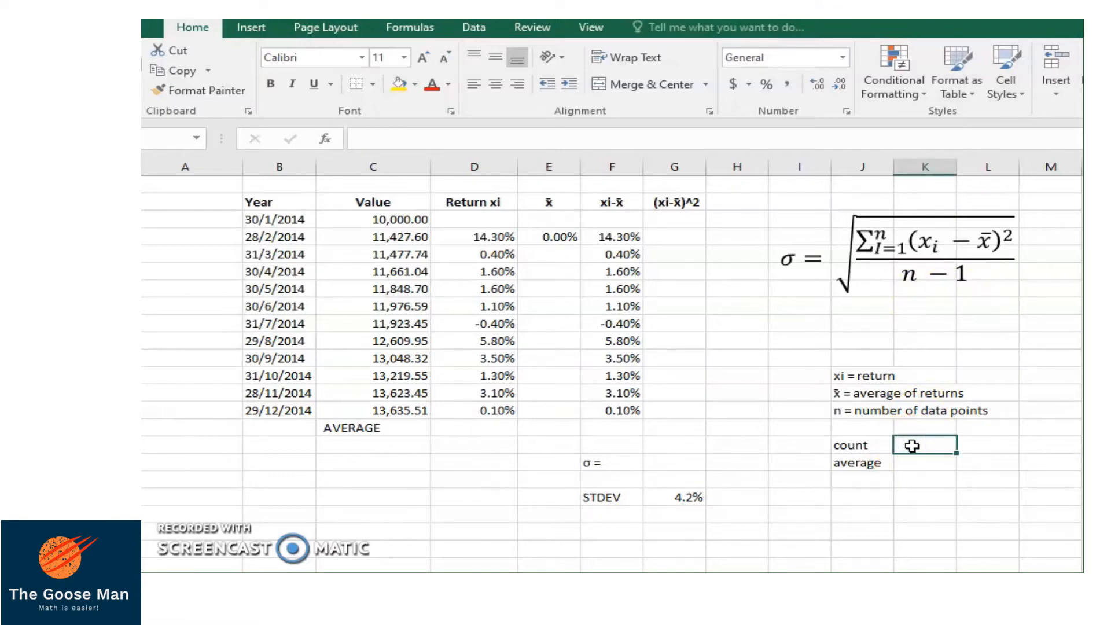
text(=co)
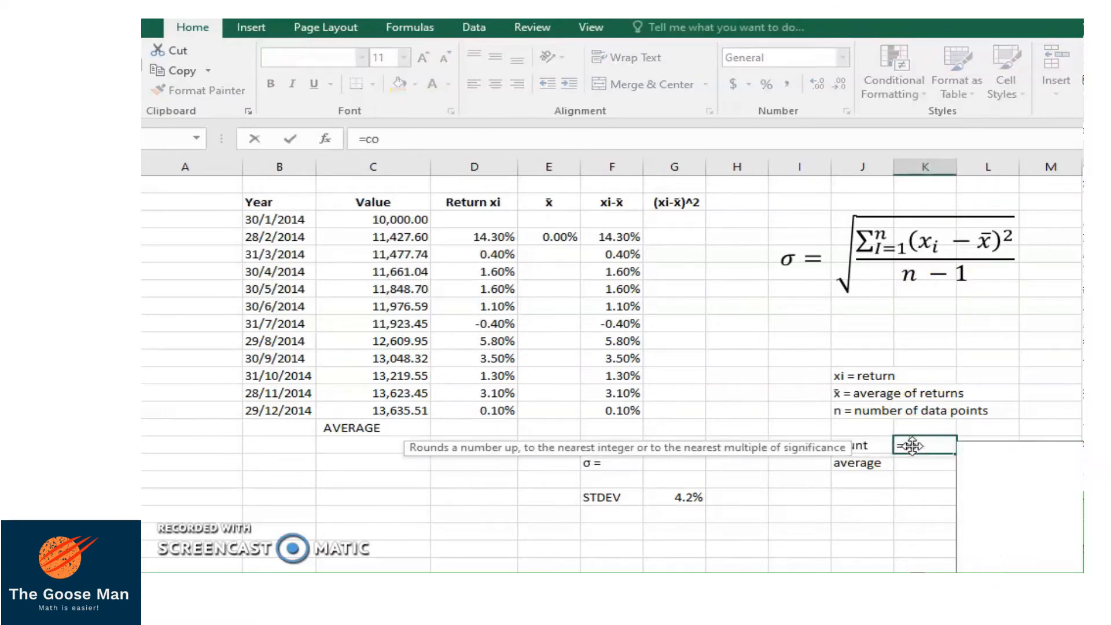
text(unt(C4:C14)
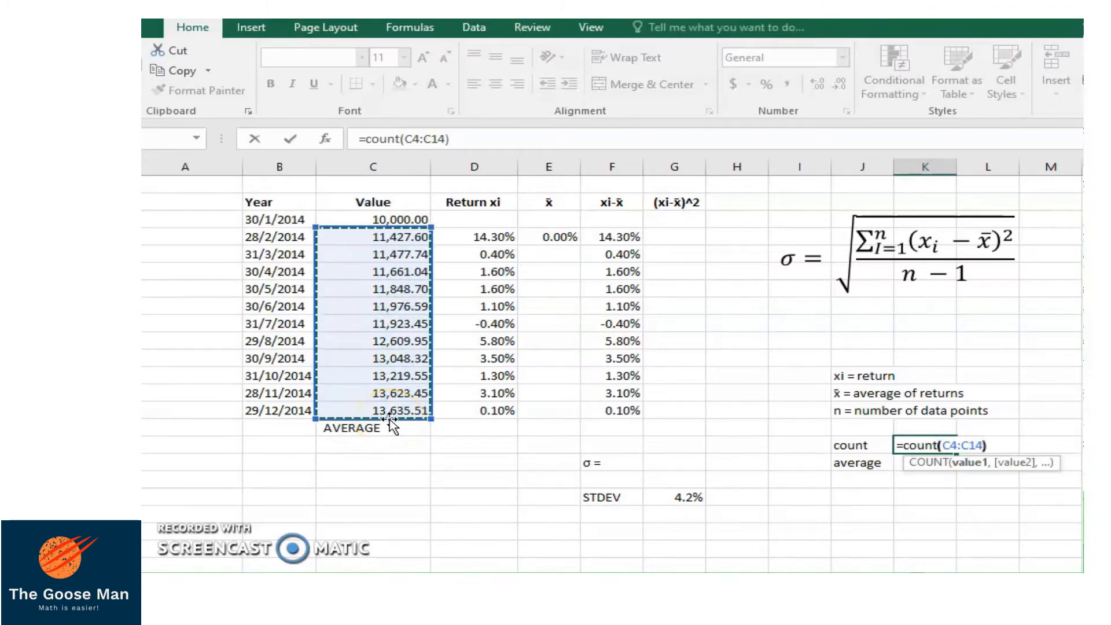
key(Return)
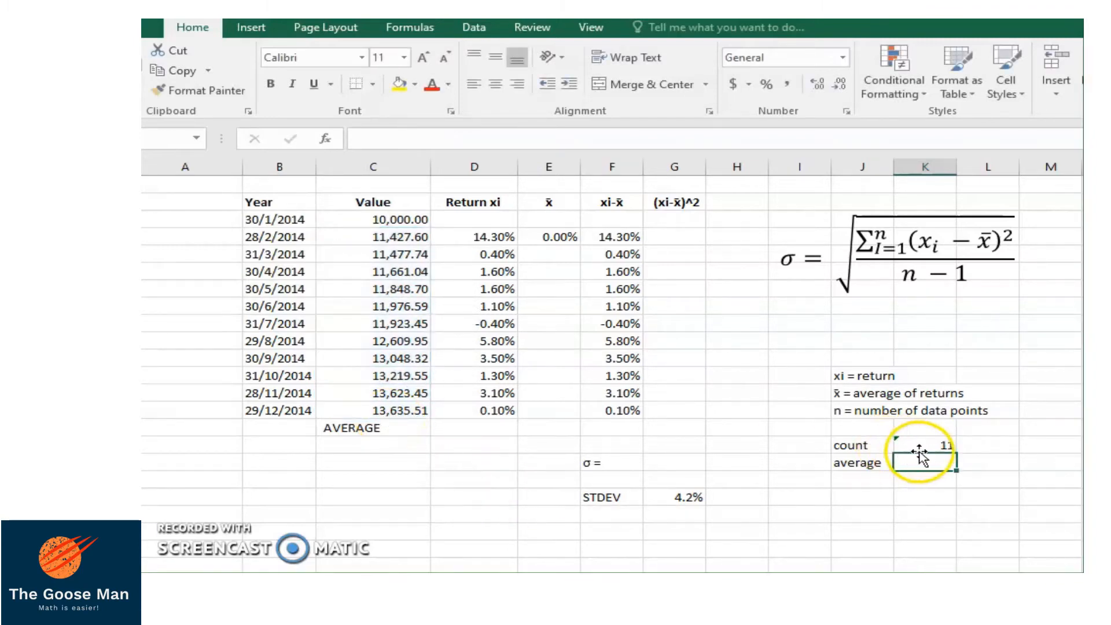
click(924, 447)
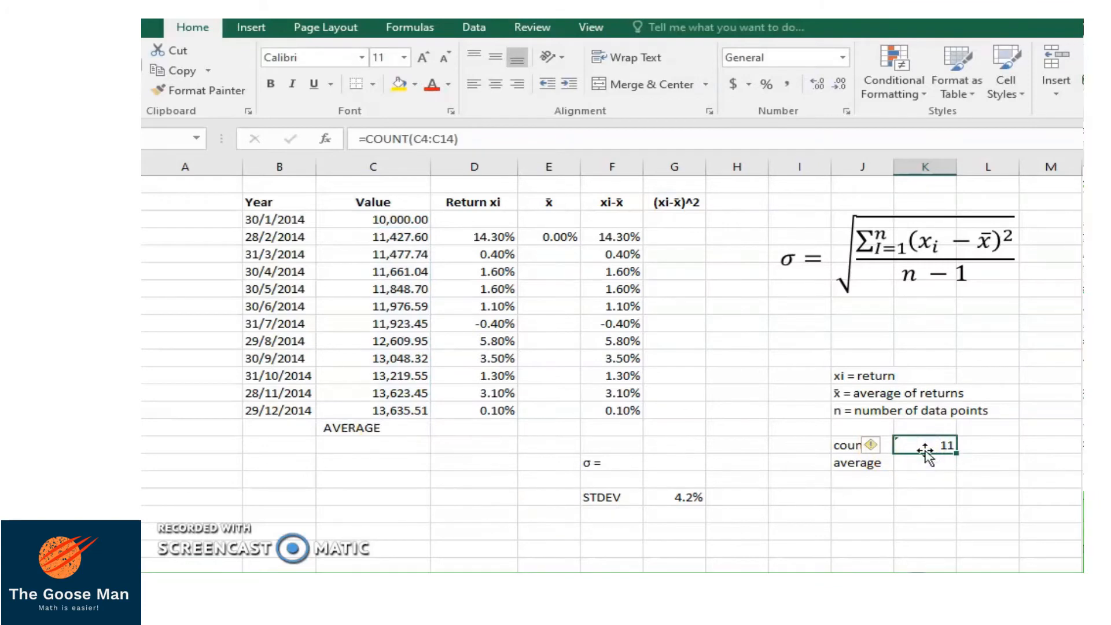
mouse_move(926, 453)
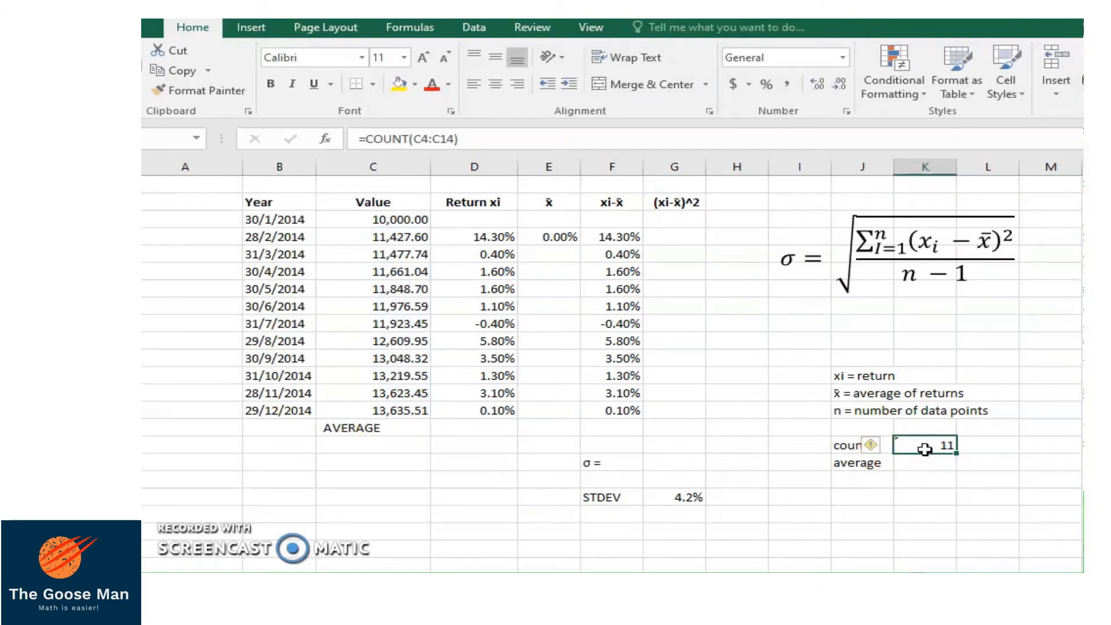
mouse_move(907, 465)
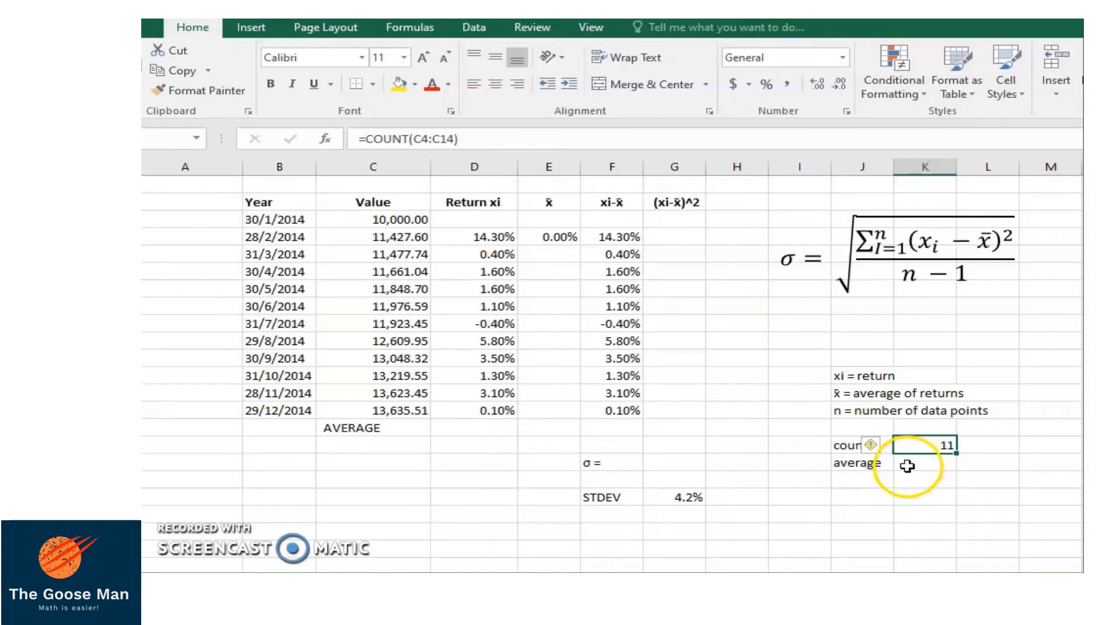
Step: Put =AVERAGE(D4:D14) giving 2.95% in D15 and carry it down the x̄ column from E4
click(473, 429)
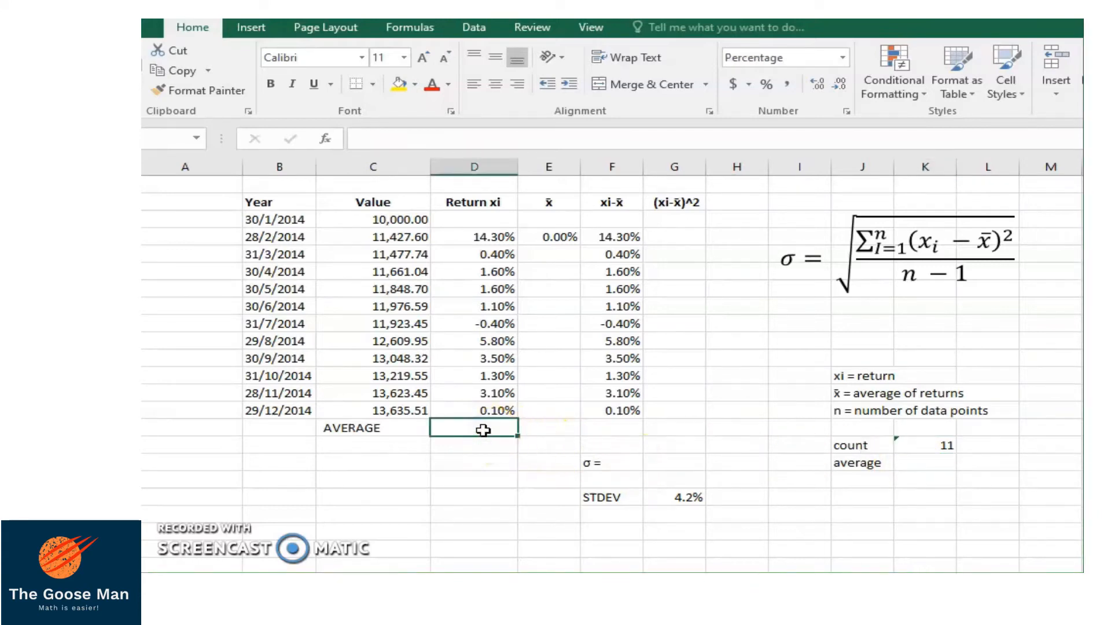
text(=average(D4:D14)
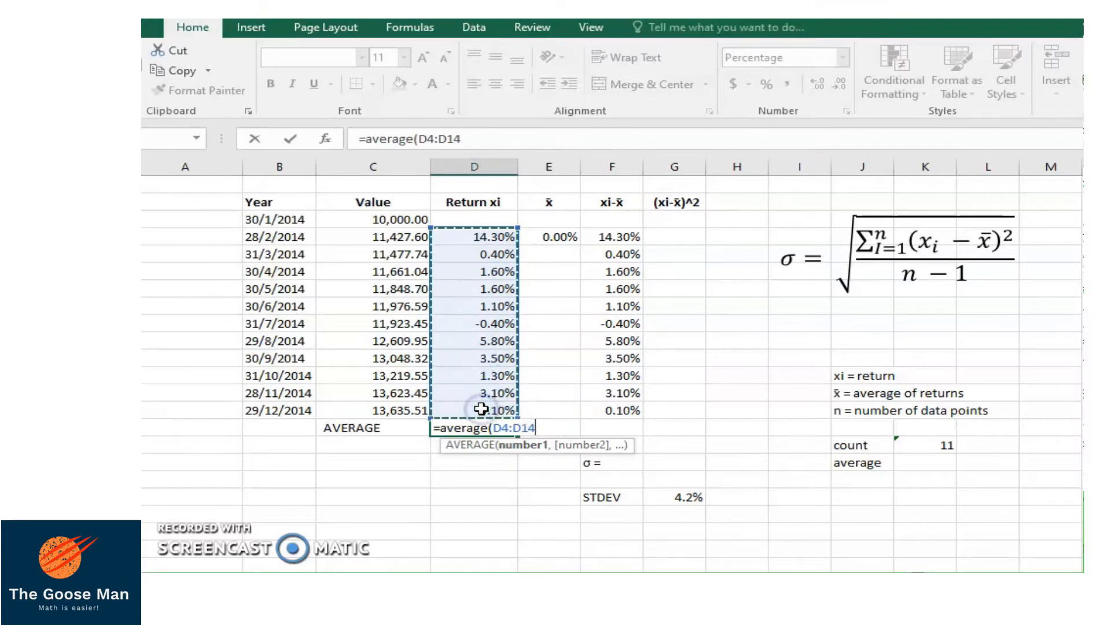
text())
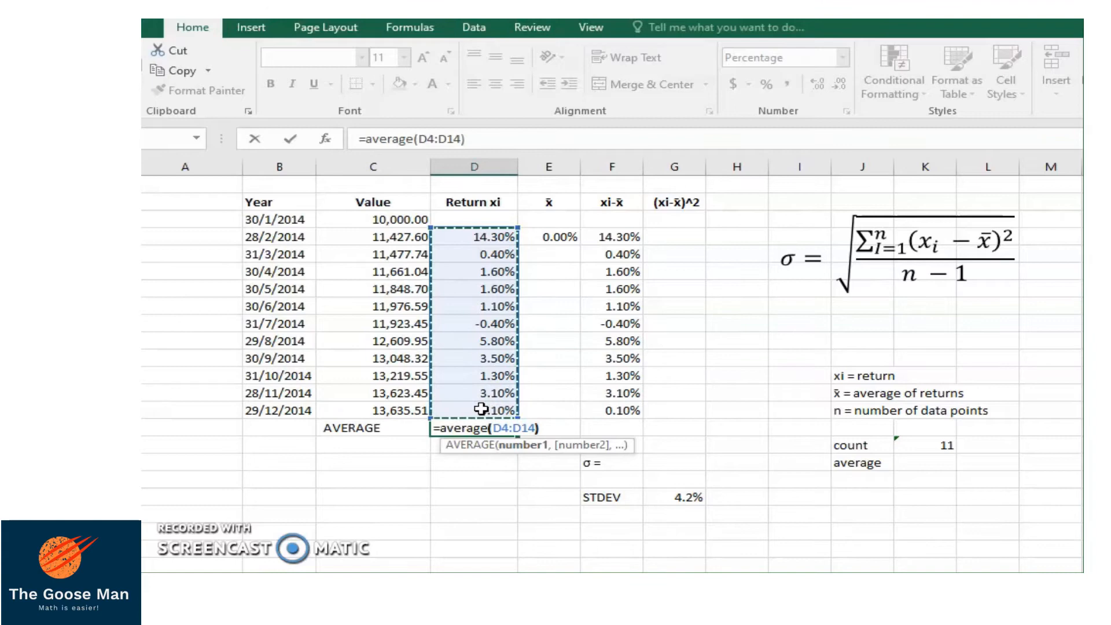
key(Return)
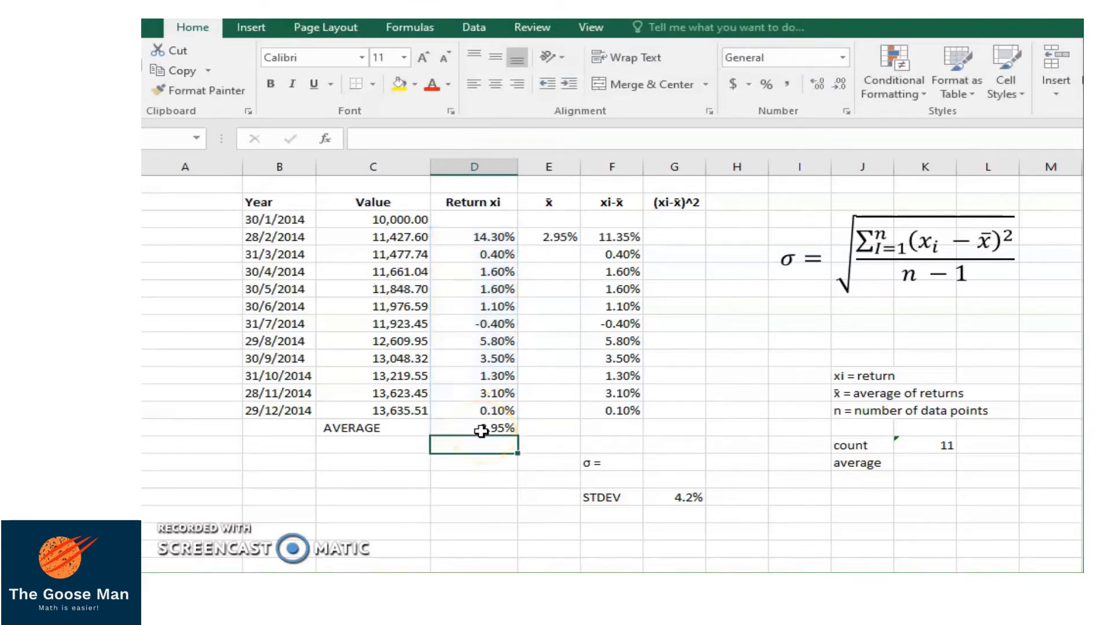
mouse_move(556, 266)
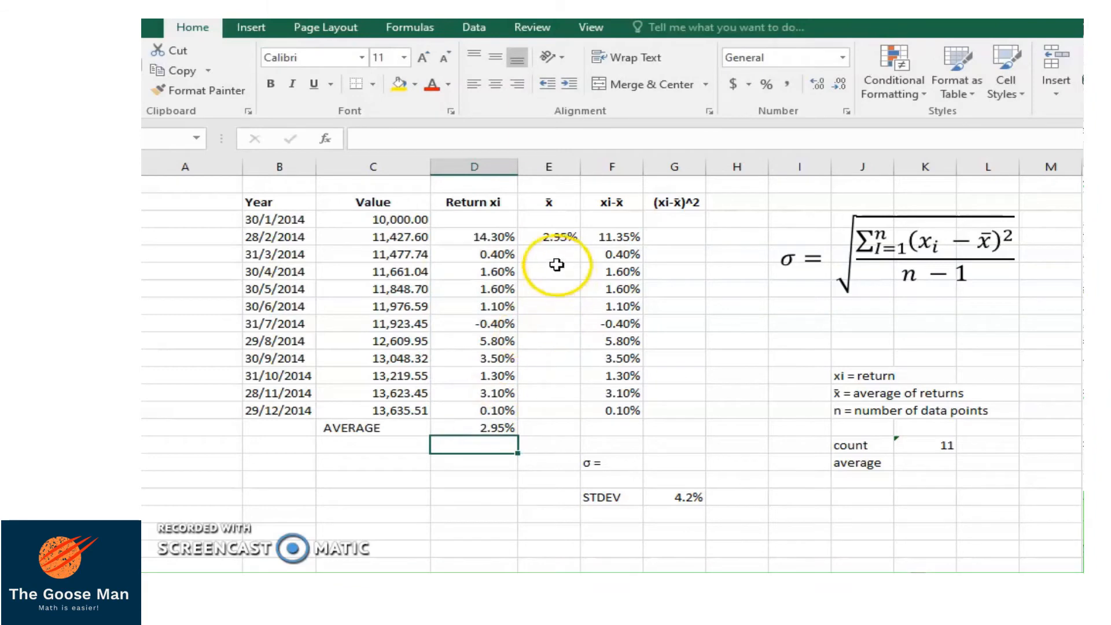
click(547, 236)
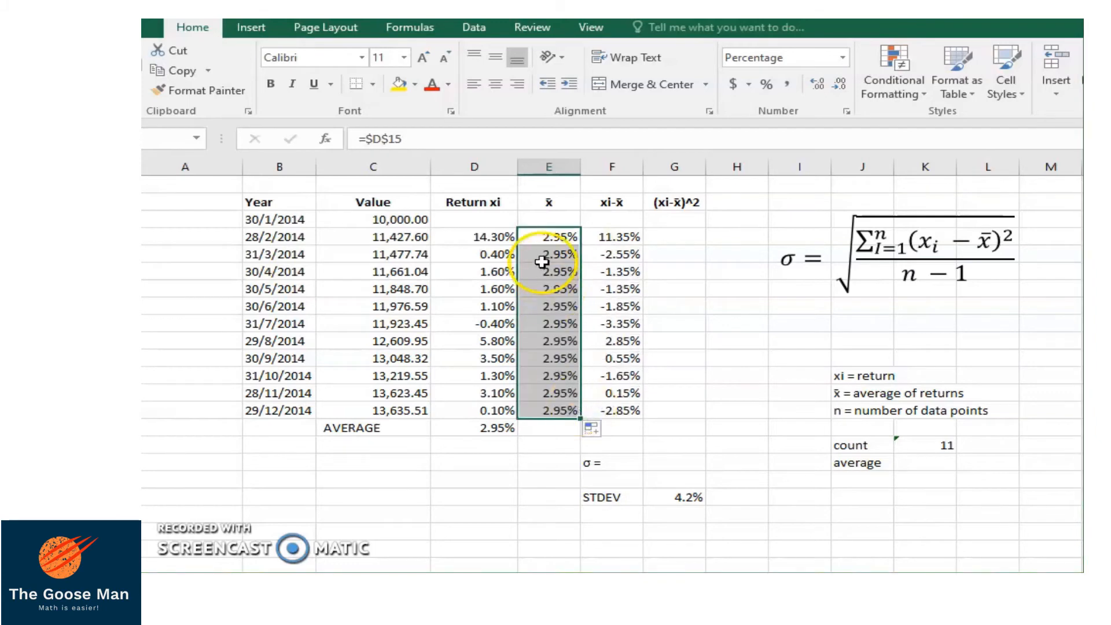
mouse_move(374, 138)
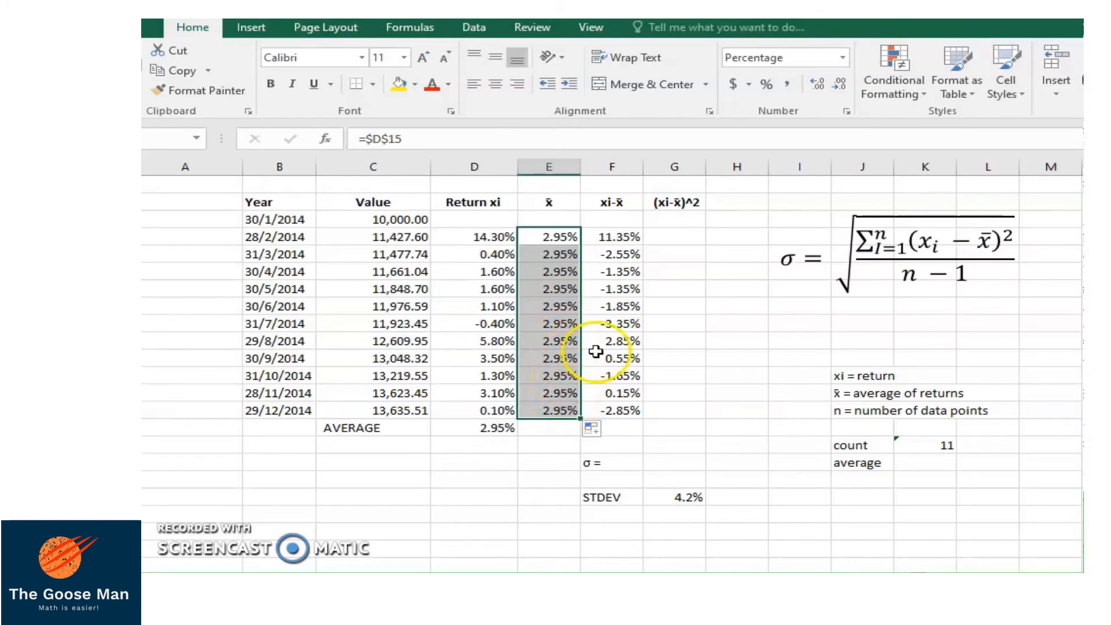
mouse_move(939, 244)
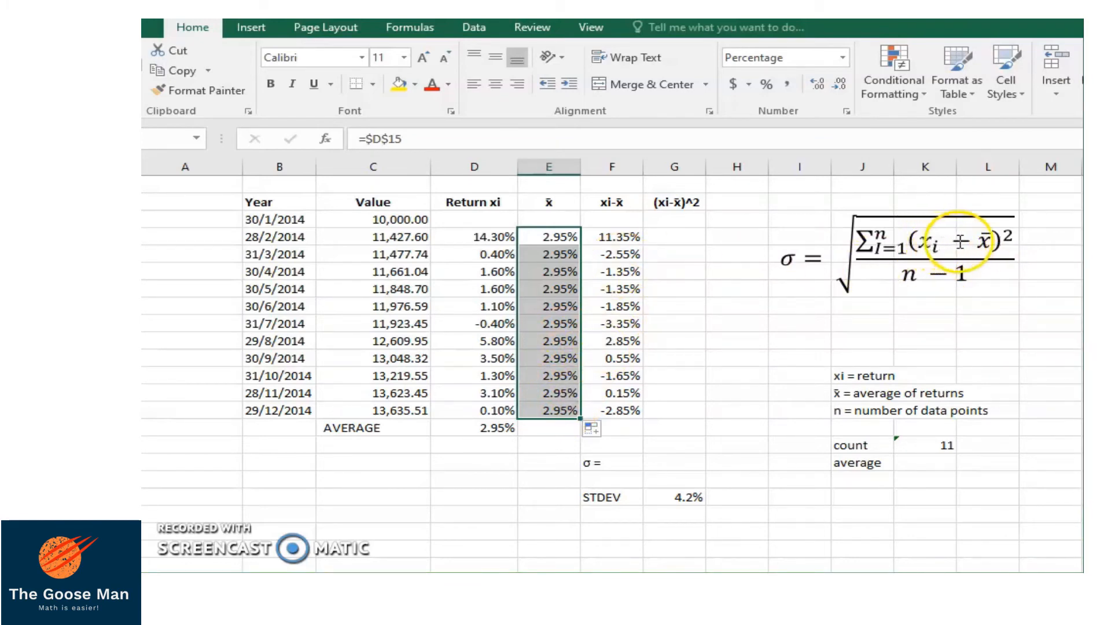
Step: Clear the old F4:F14 values and fill the deviations with =D4-E4, from 11.35% to -2.85%
click(611, 236)
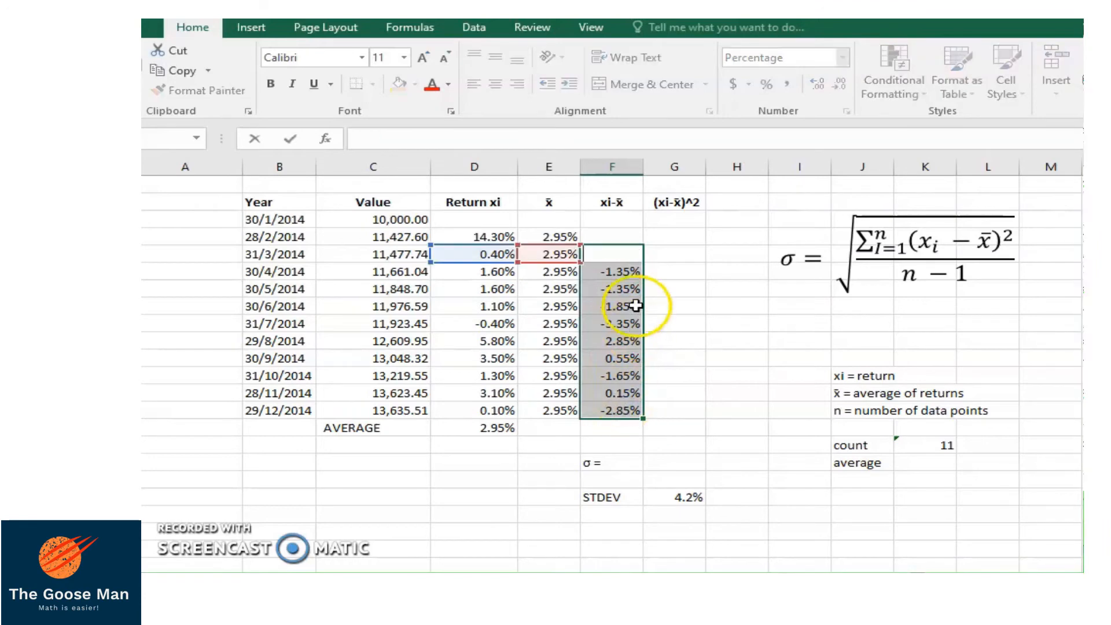
click(611, 271)
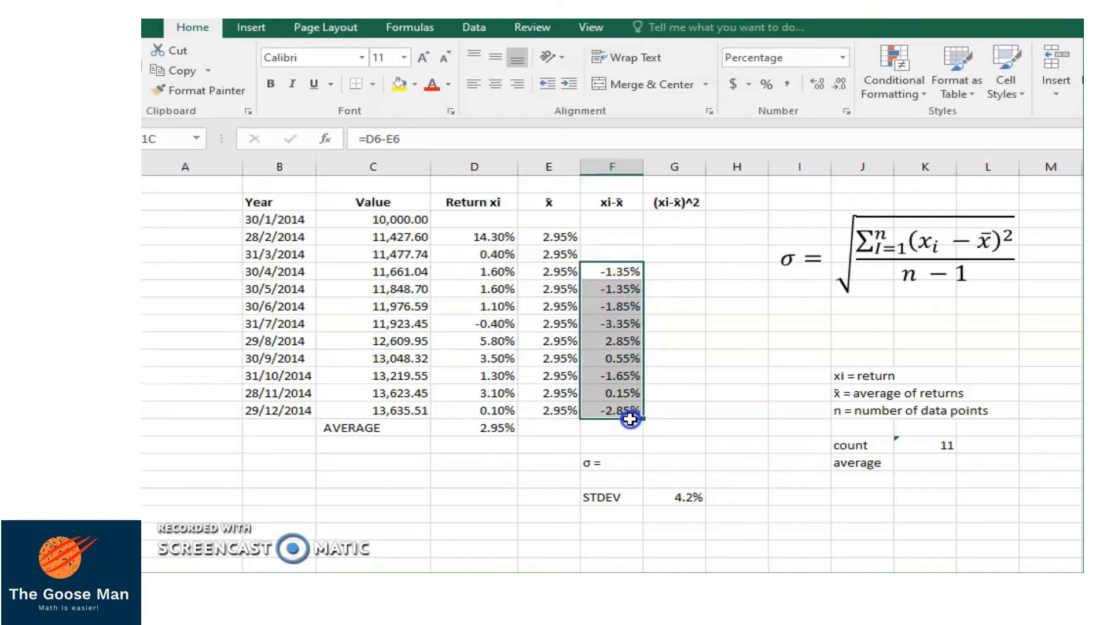
key(Delete)
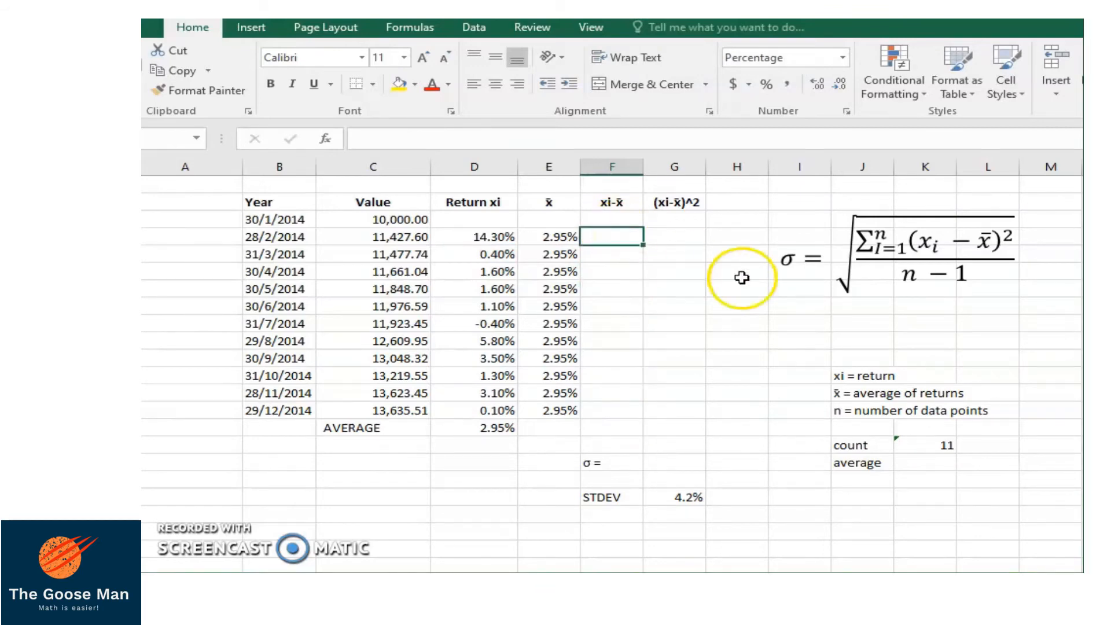
mouse_move(895, 401)
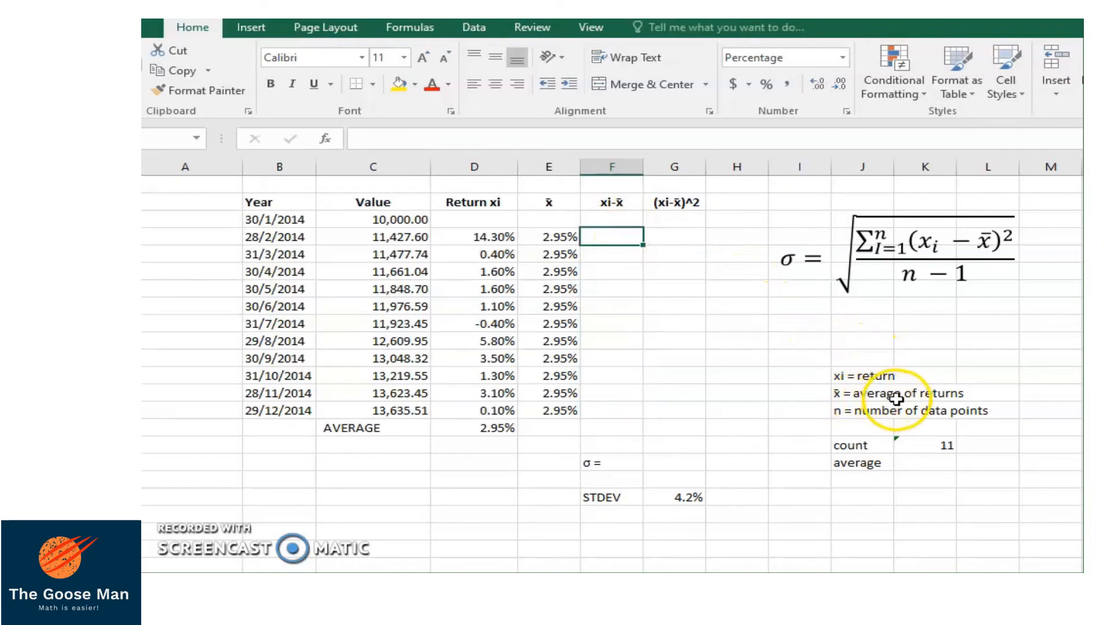
text(=)
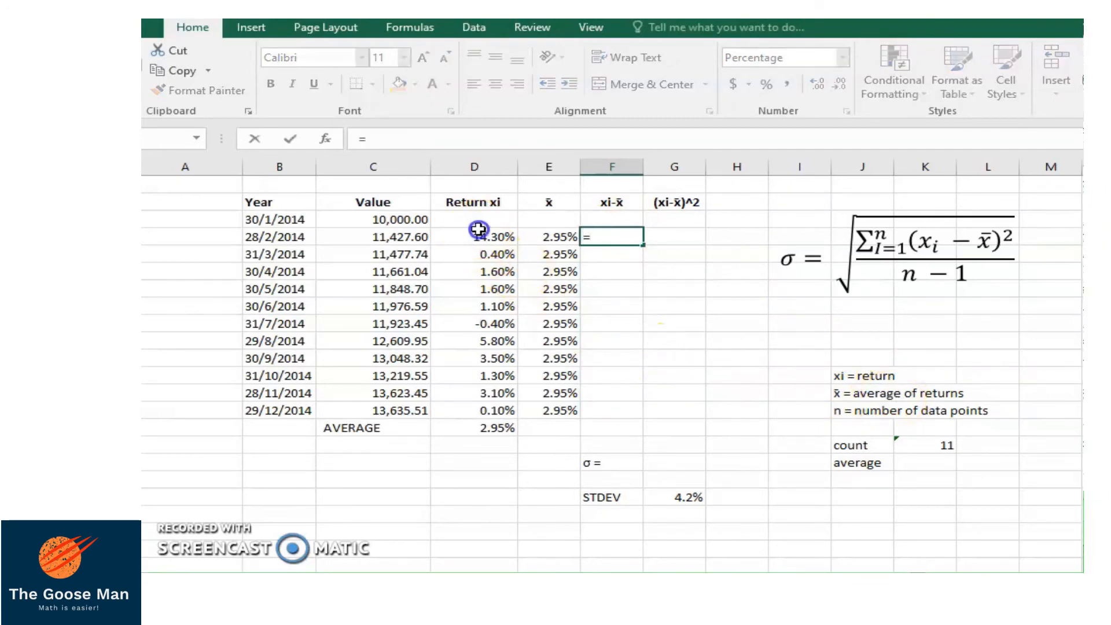
click(475, 236)
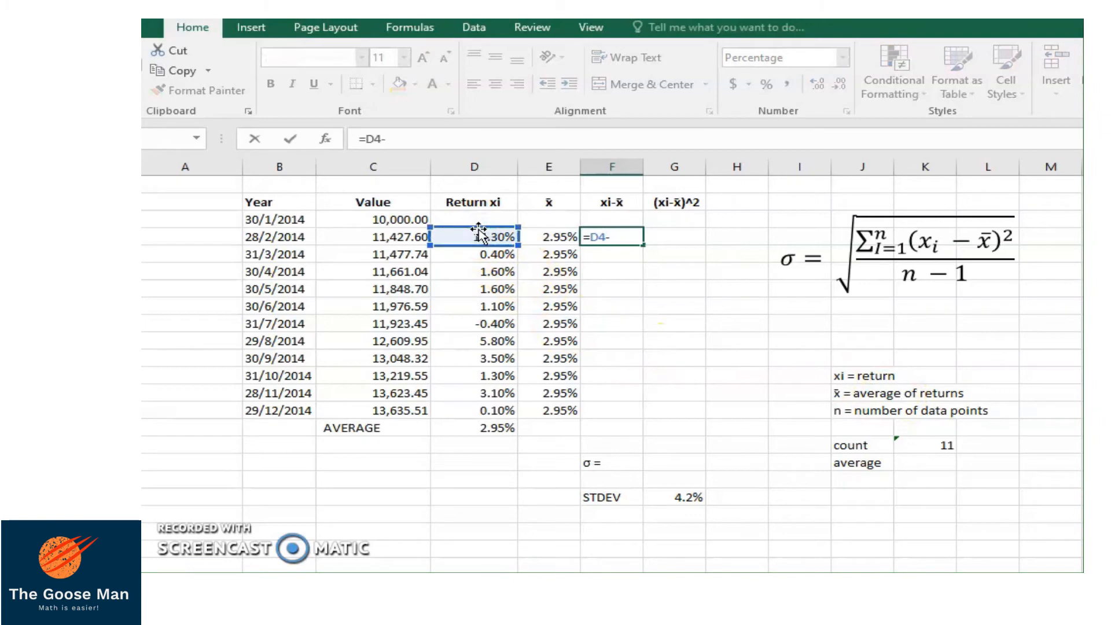
click(548, 236)
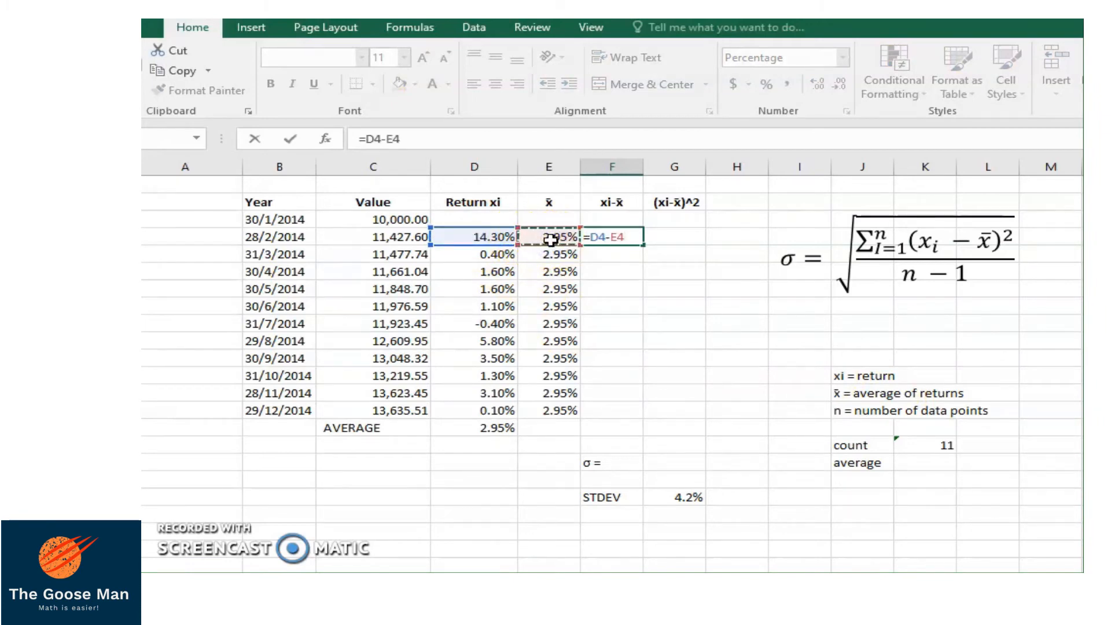
key(Return)
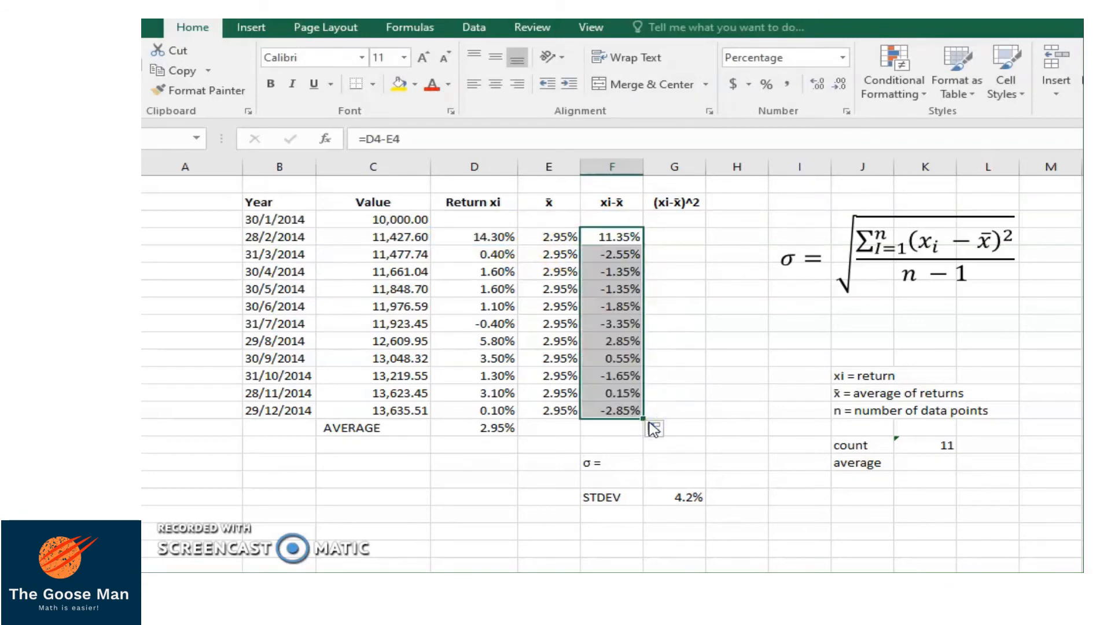
mouse_move(698, 337)
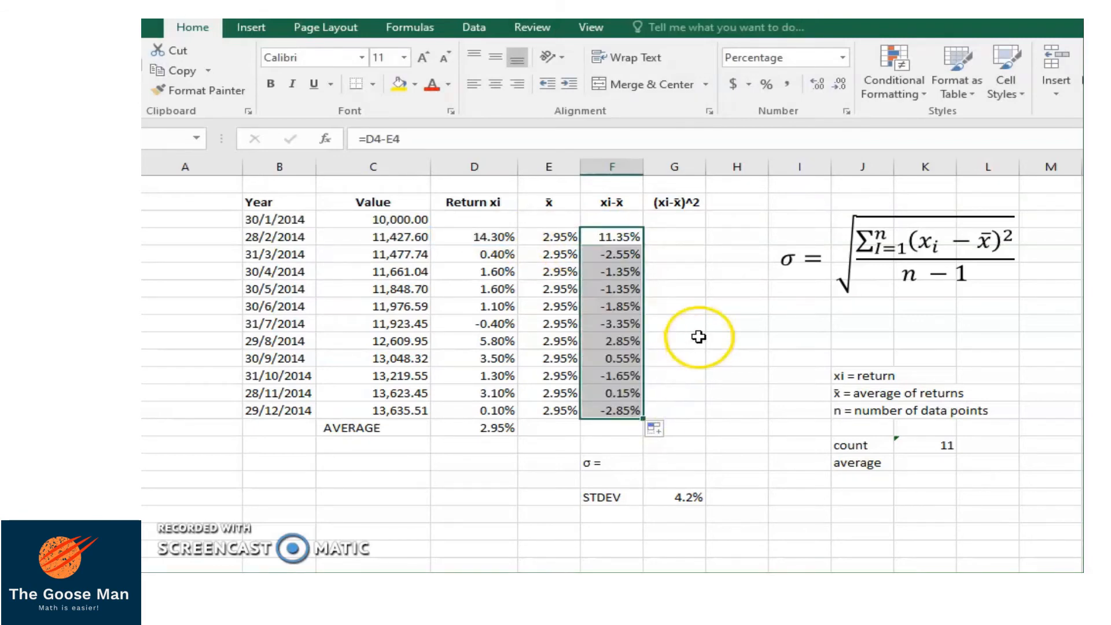
mouse_move(664, 236)
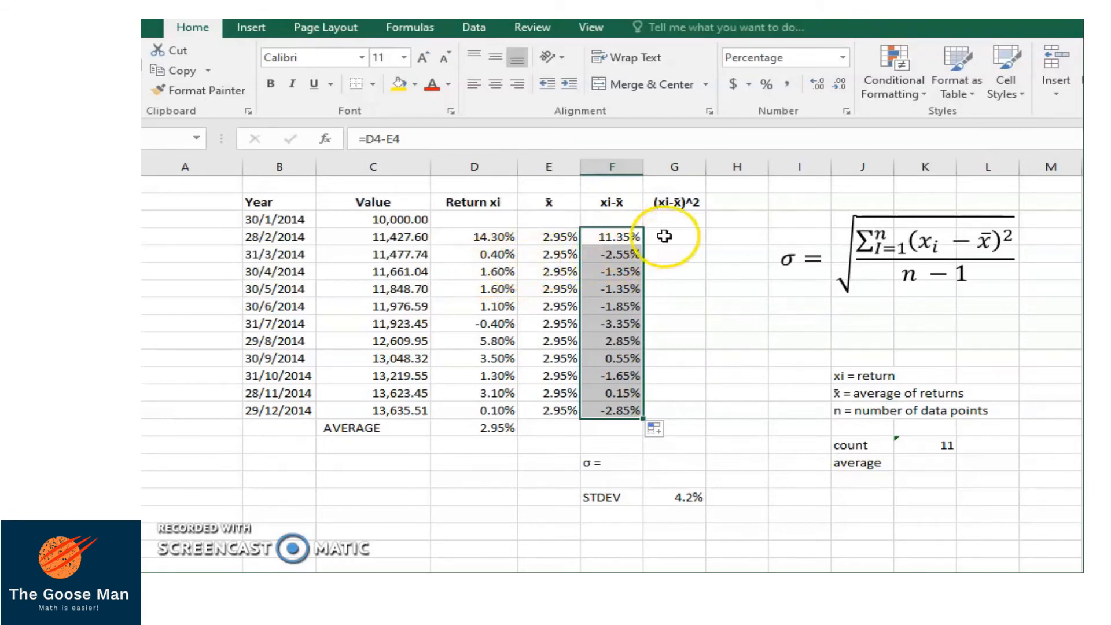
Step: Square each deviation with =F4^2 filled down to G14, from 1.29% to 0.08%
click(673, 234)
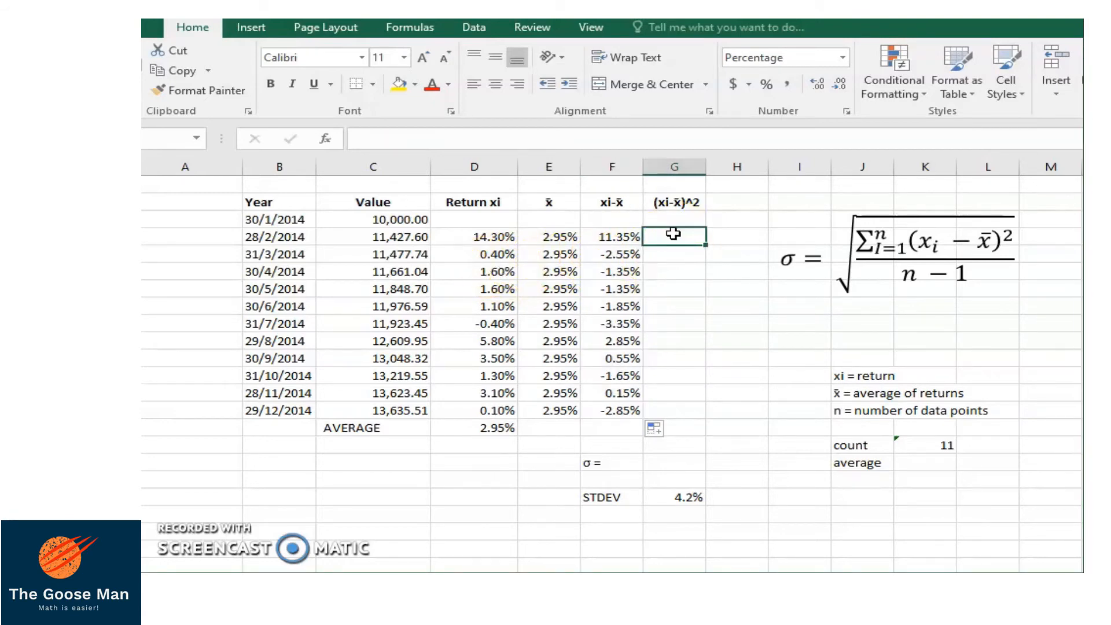
text(=)
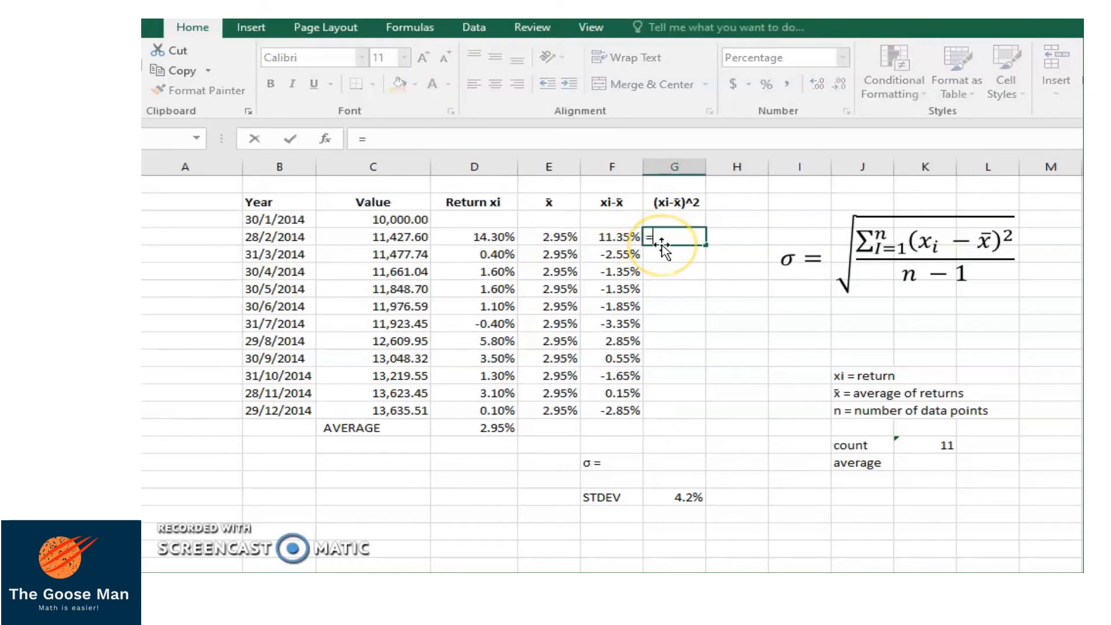
click(611, 236)
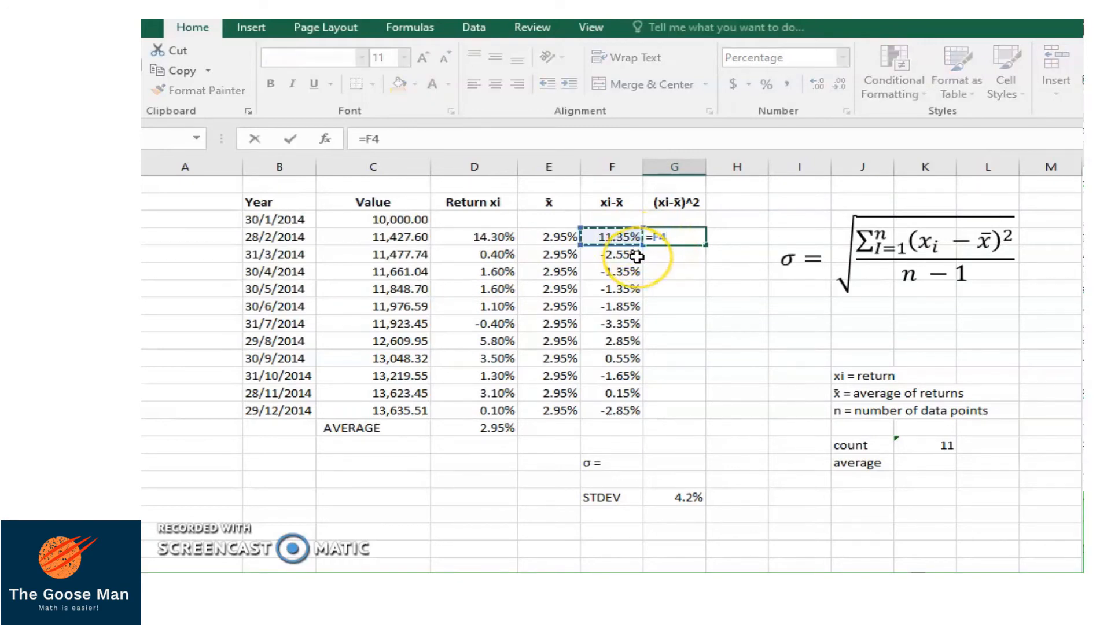
text(^)
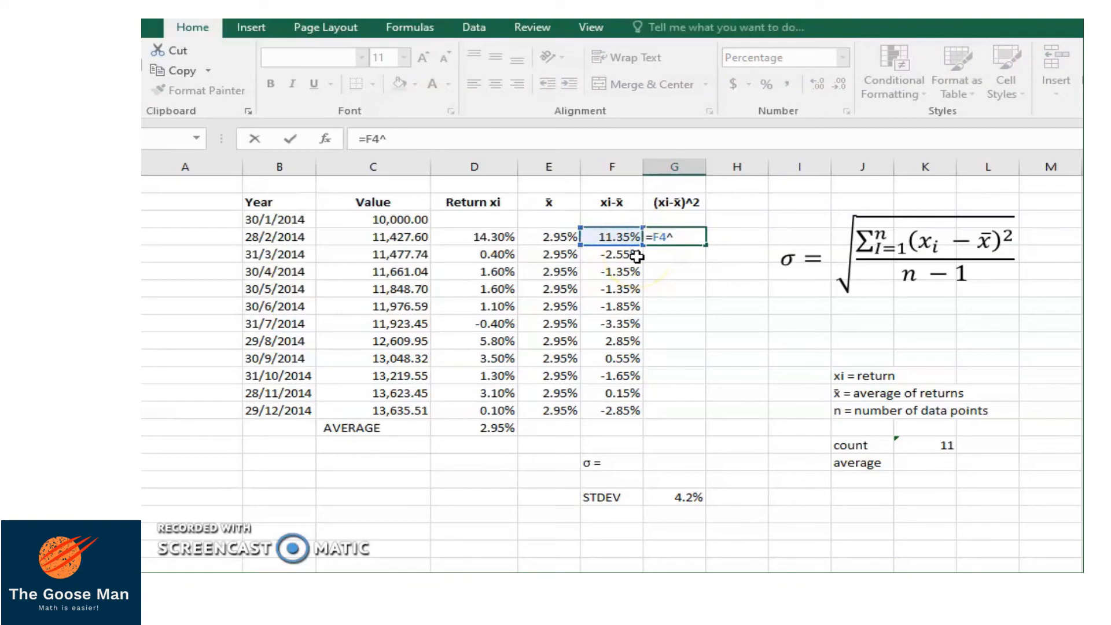
key(Return)
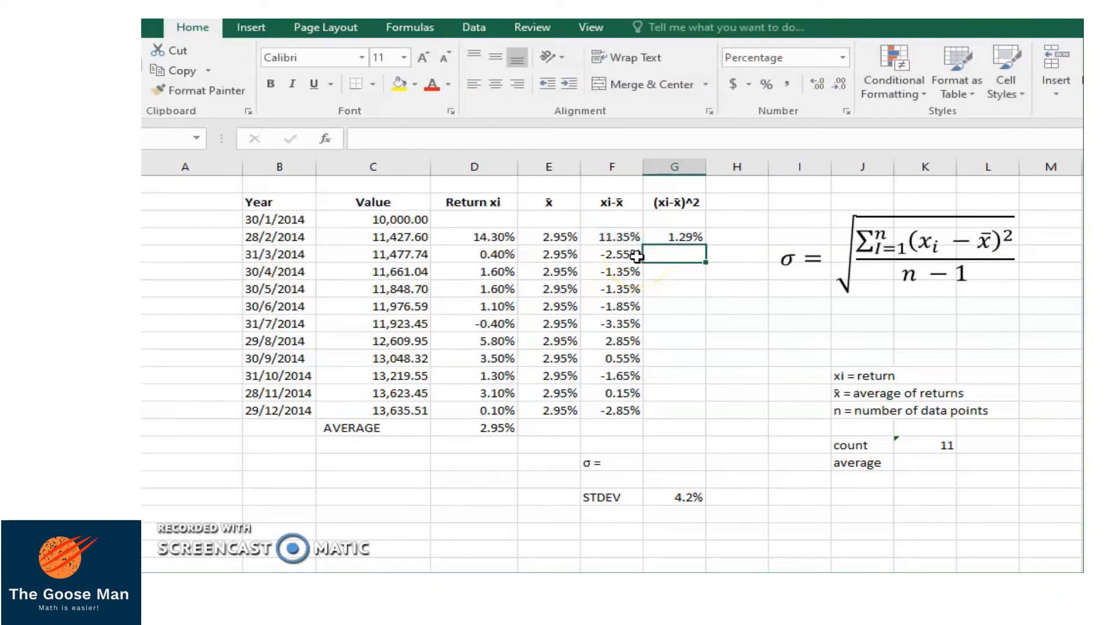
click(672, 236)
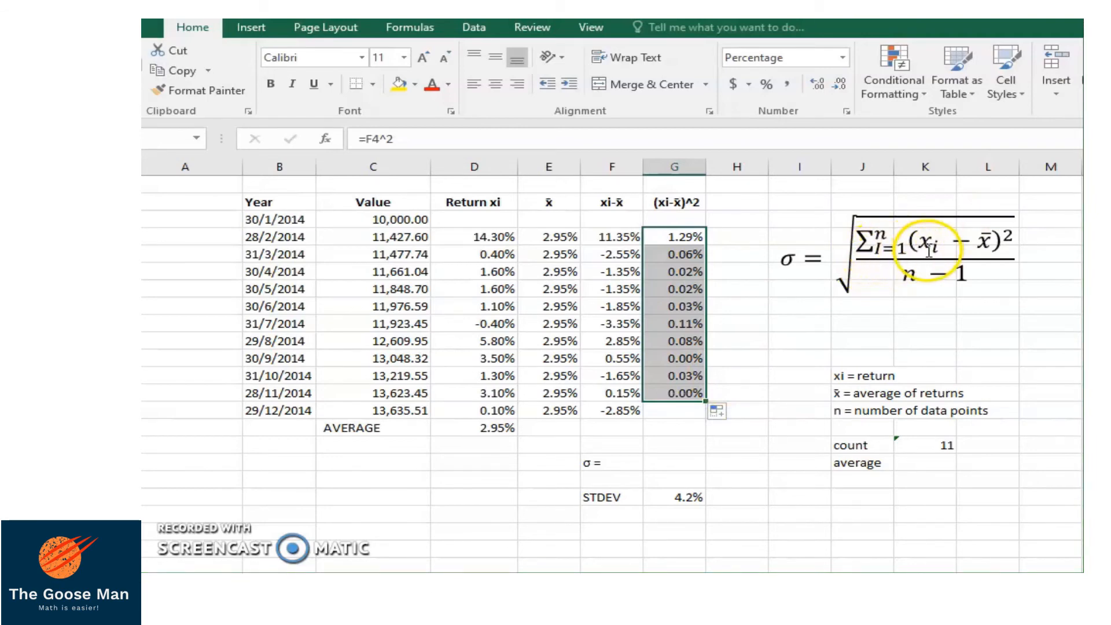
mouse_move(680, 395)
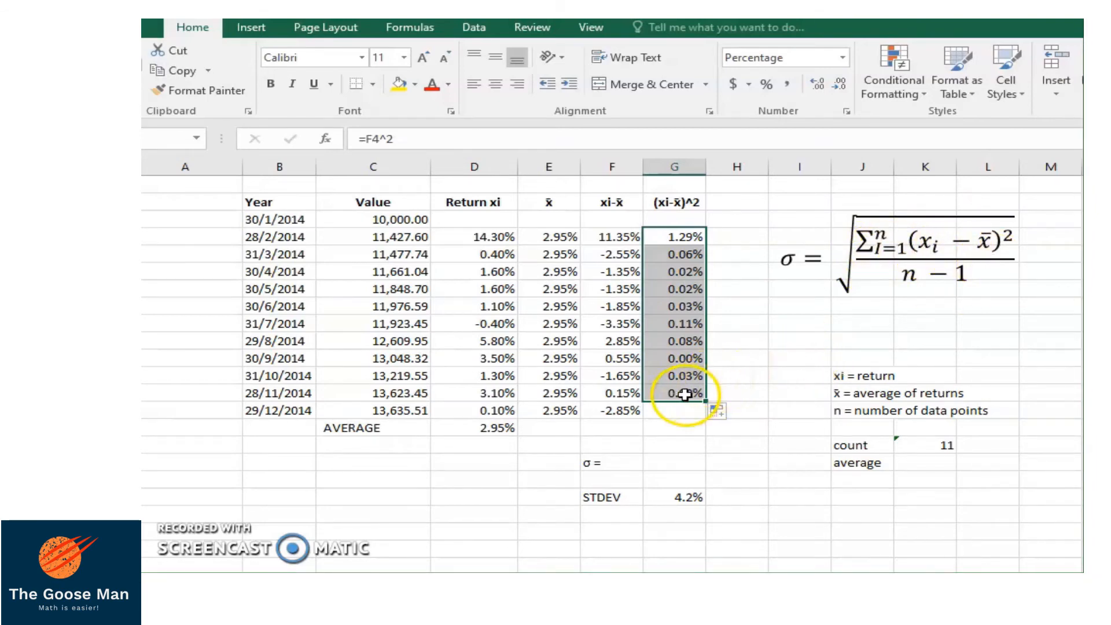
click(673, 393)
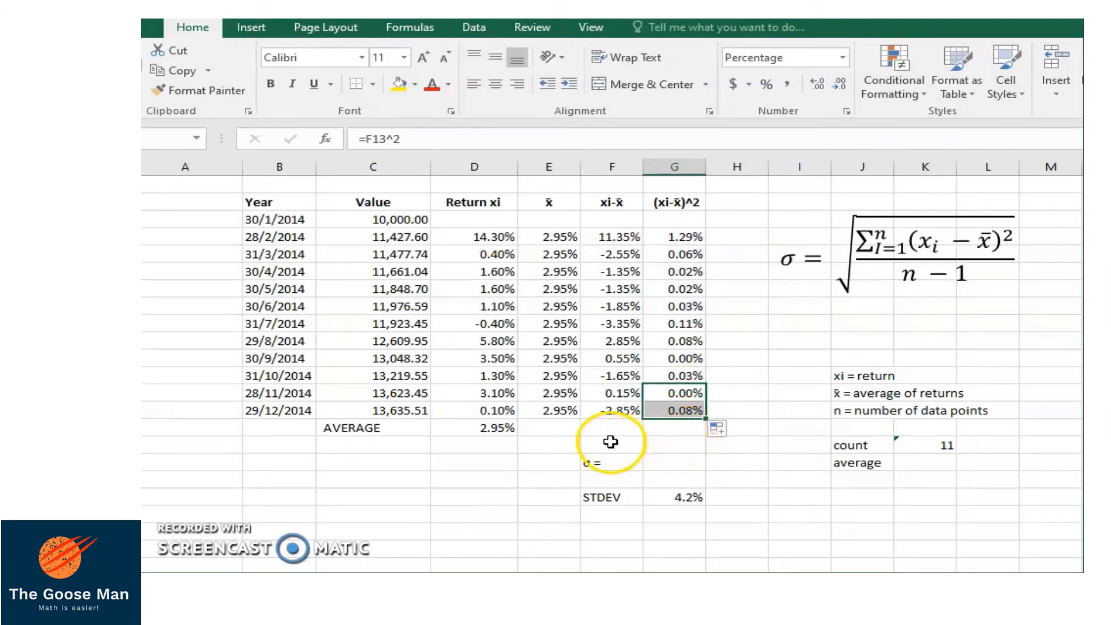
click(611, 444)
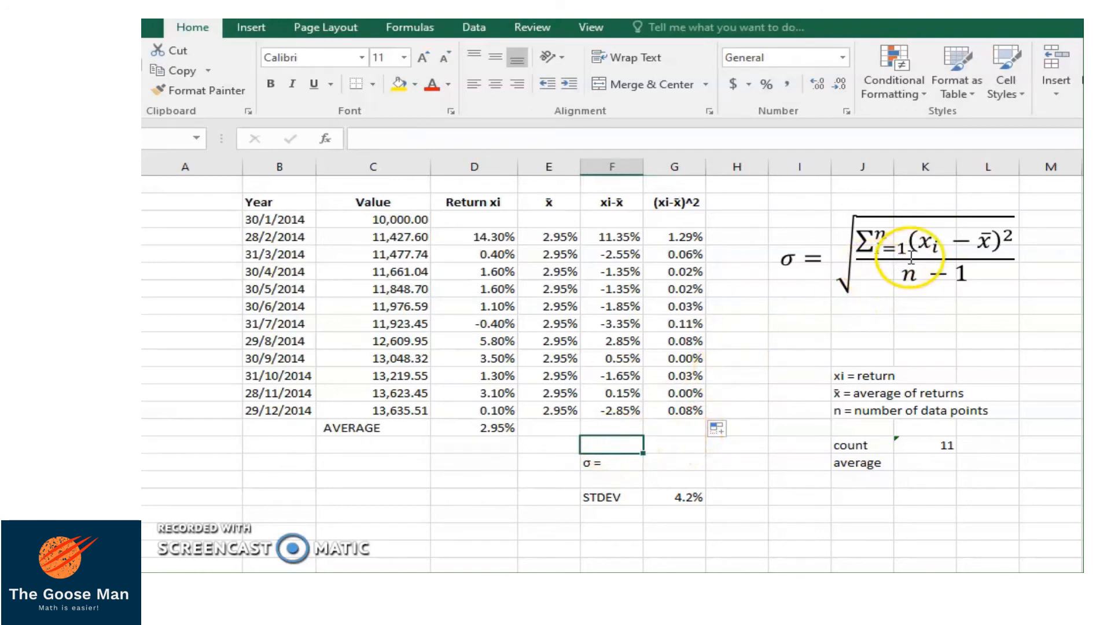
mouse_move(734, 358)
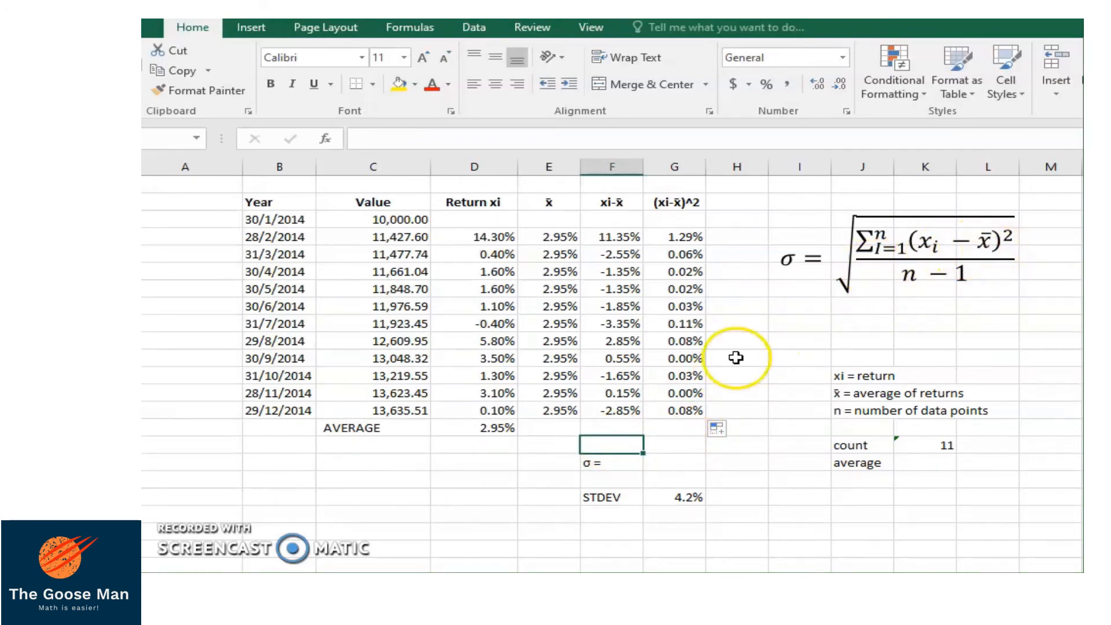
Step: Total the squared deviations in G15 with =SUM(G4:G14), giving 1.73%
click(674, 430)
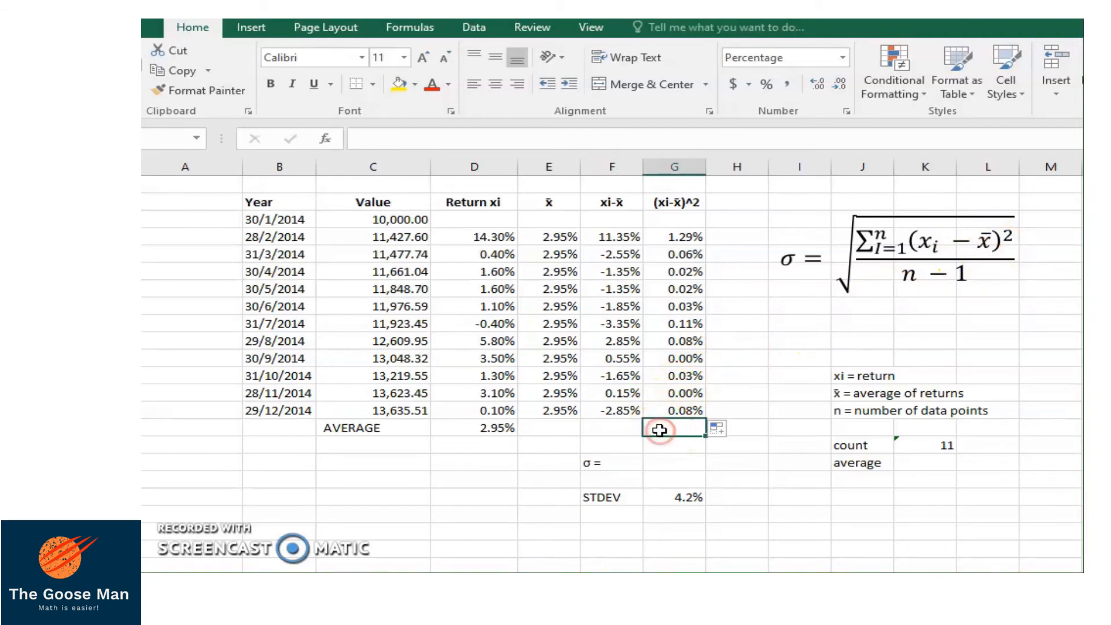
text(=sum(G4:G14)
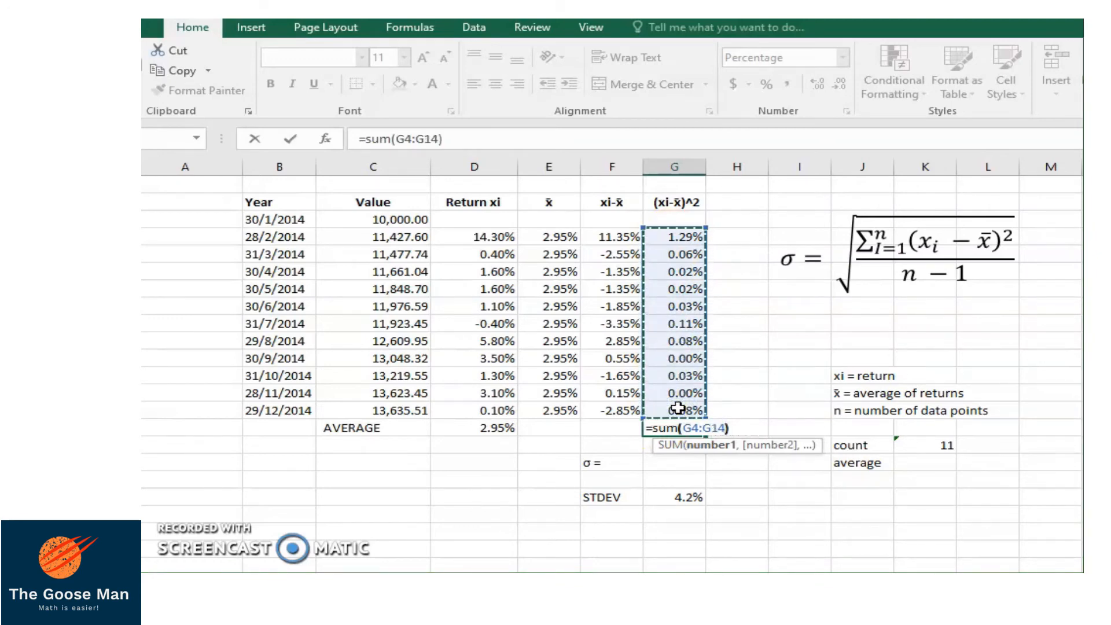
key(Return)
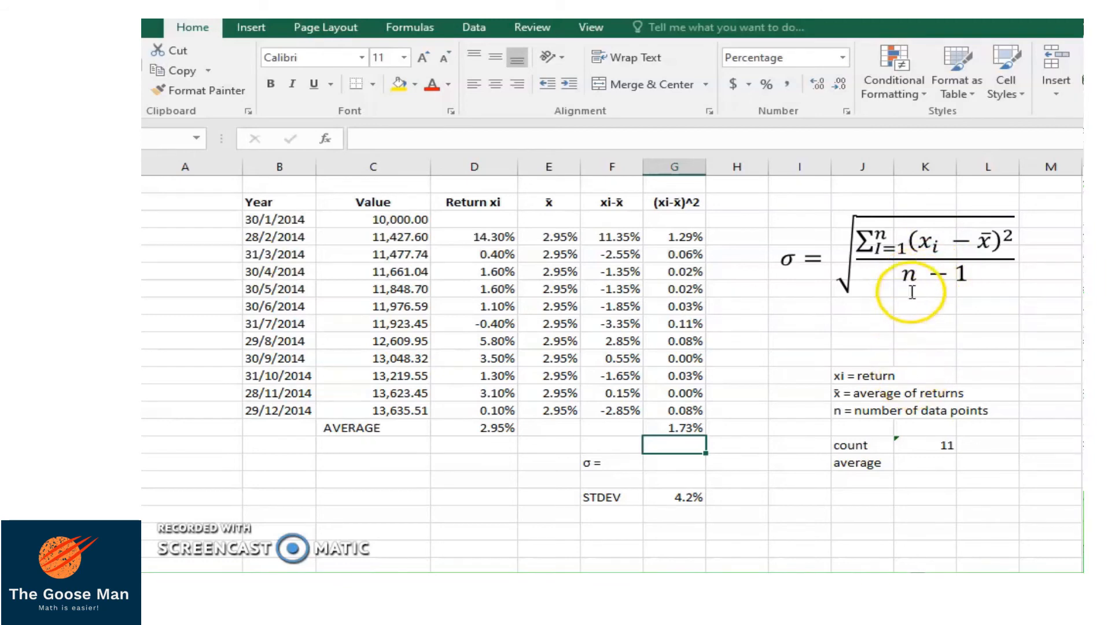
mouse_move(949, 457)
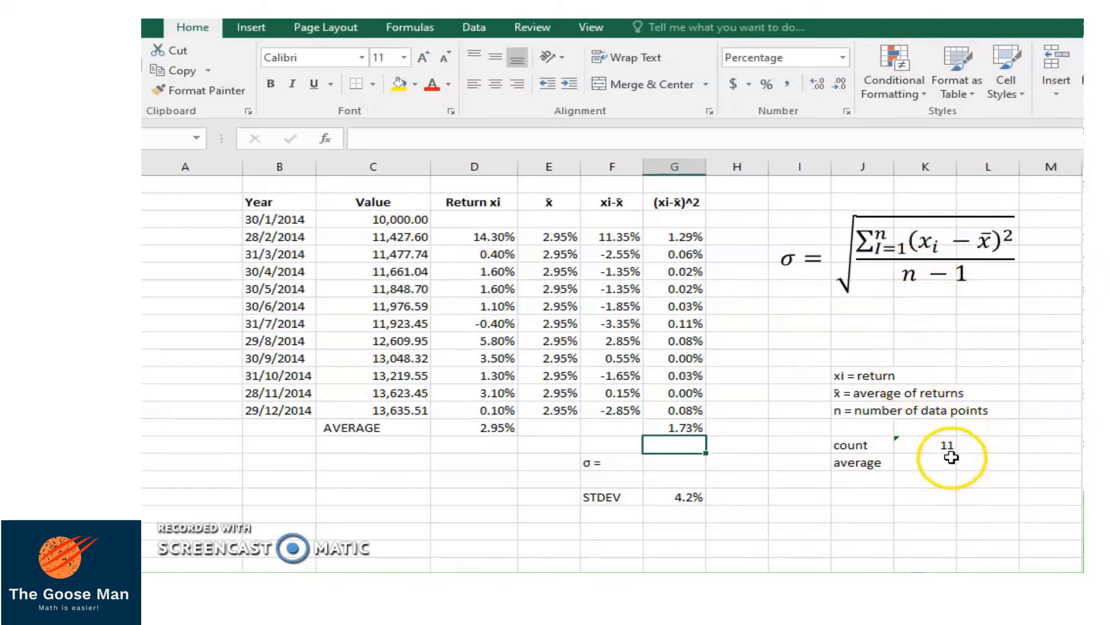
mouse_move(925, 327)
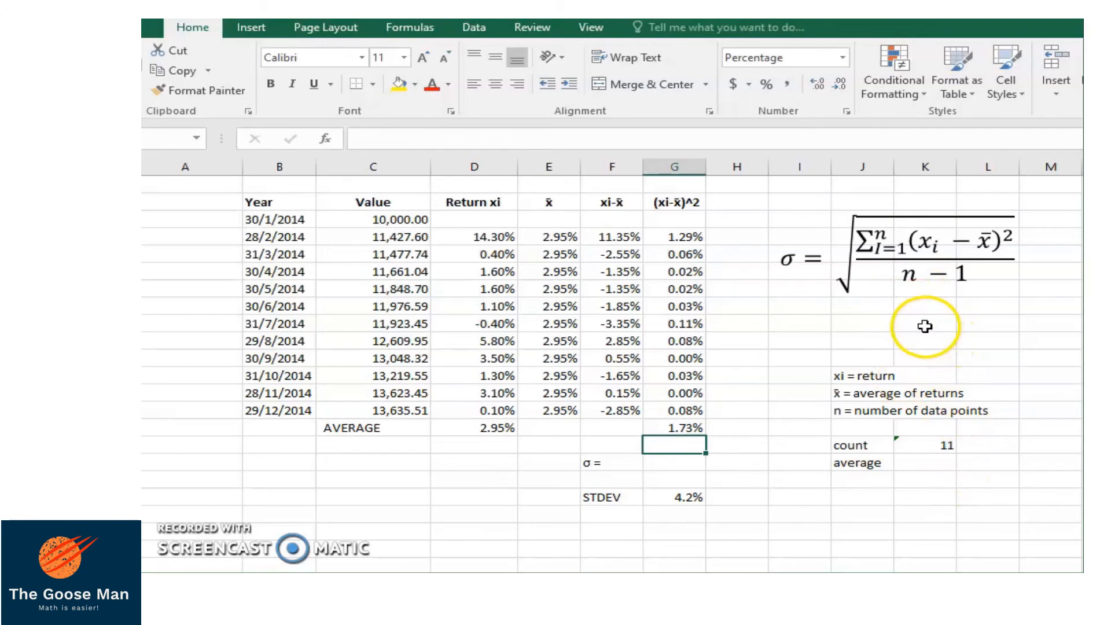
mouse_move(909, 285)
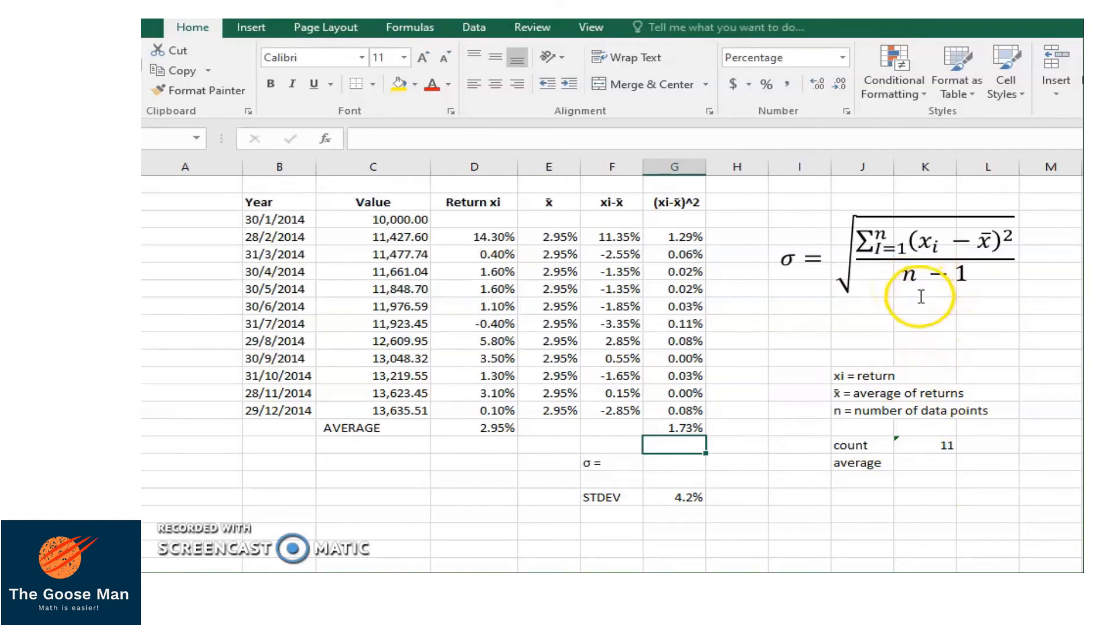
mouse_move(651, 444)
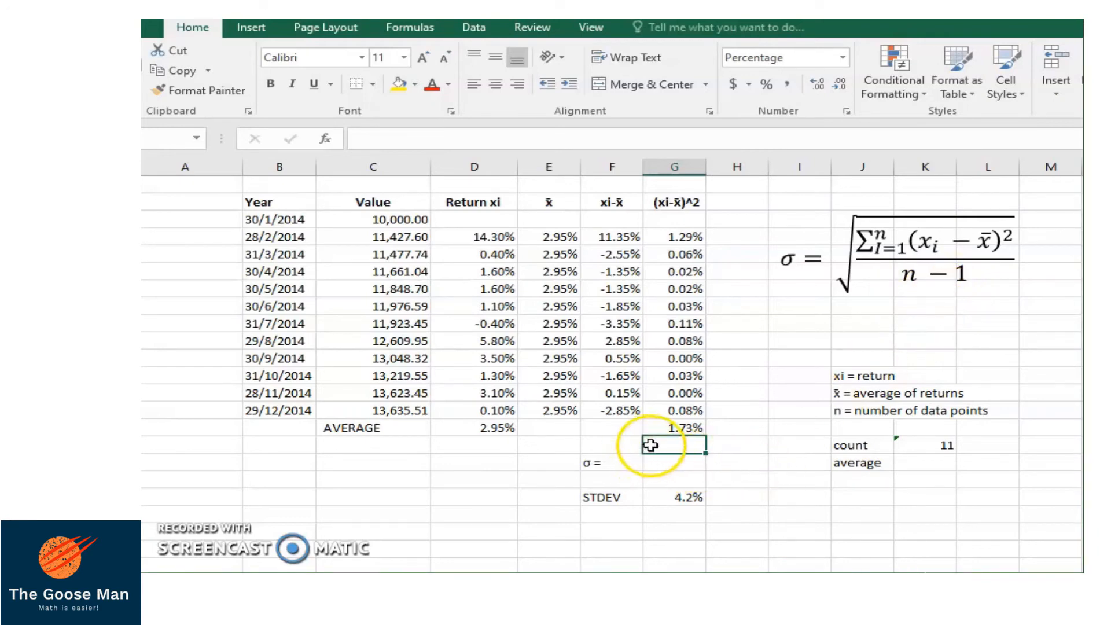
Step: Divide G15 by the count minus one in G16, giving the 0.17% variance
text(=)
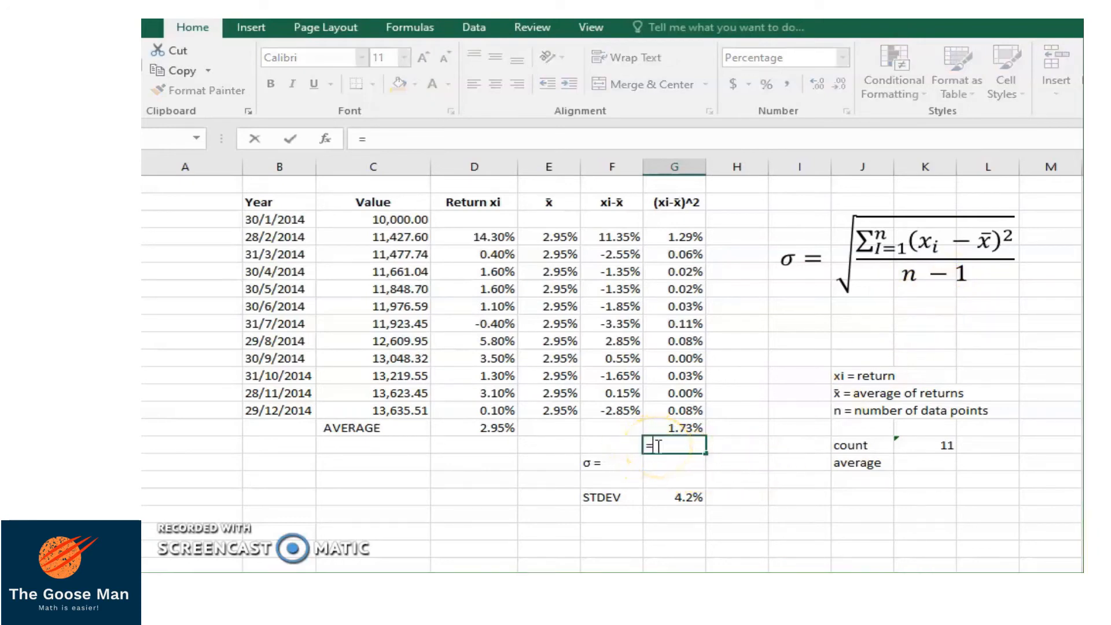
text(G15)
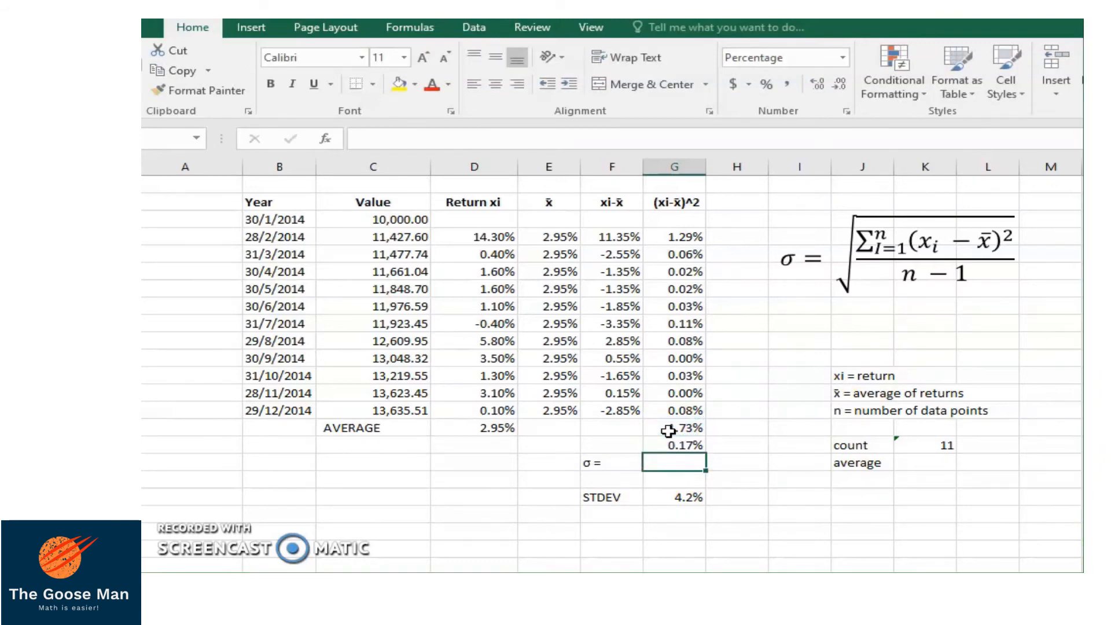
click(673, 444)
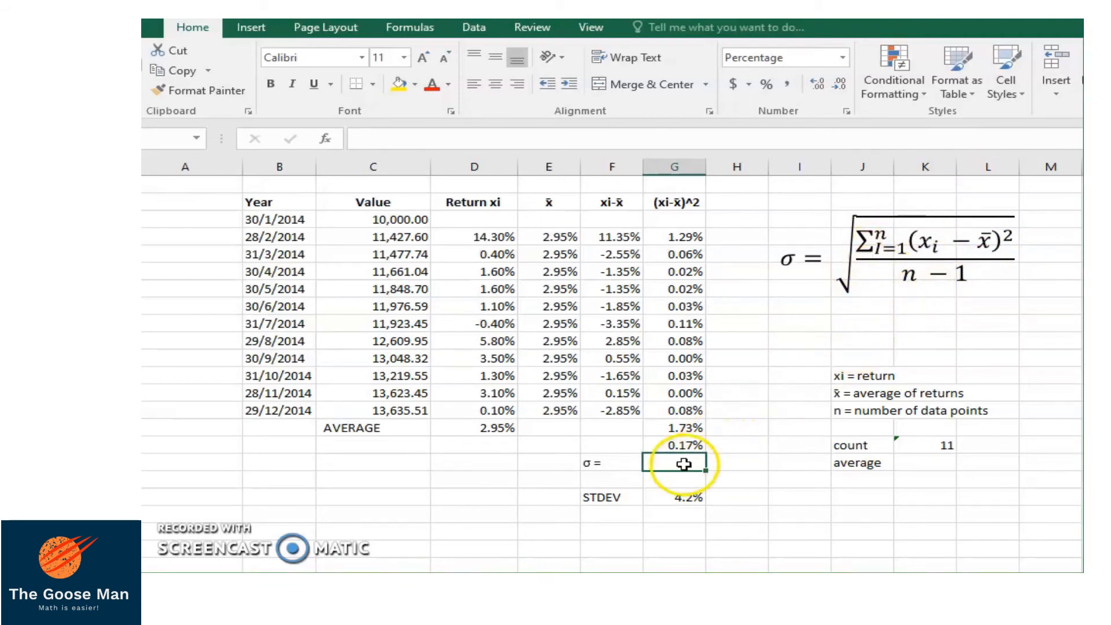
Step: Compute σ as =G16^0.5 in G17, showing 4.2%
text(=)
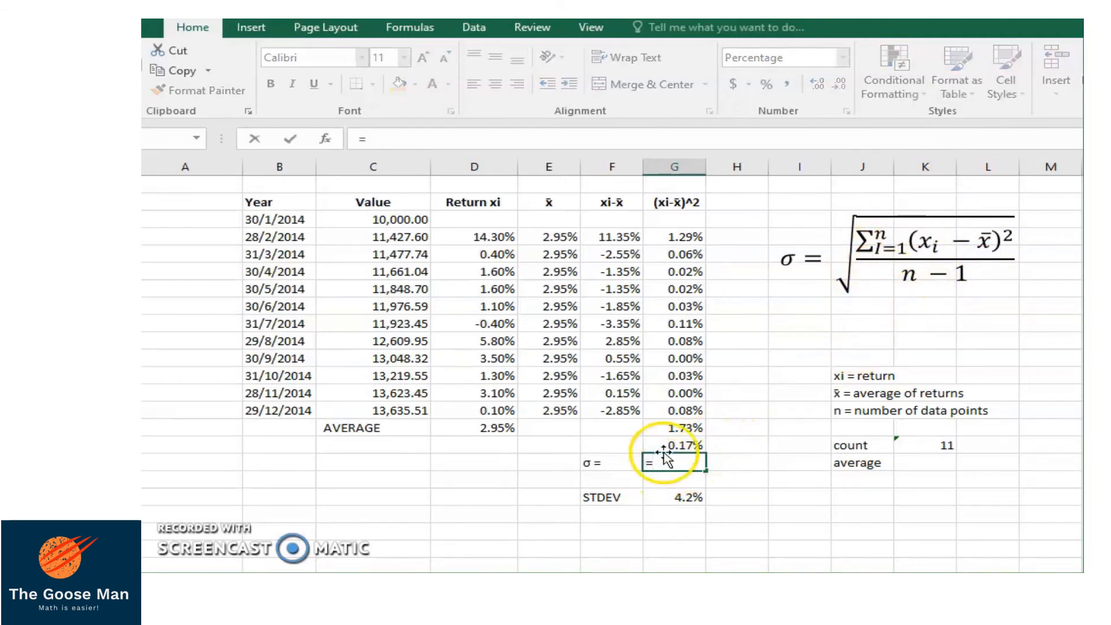
text(=G16)
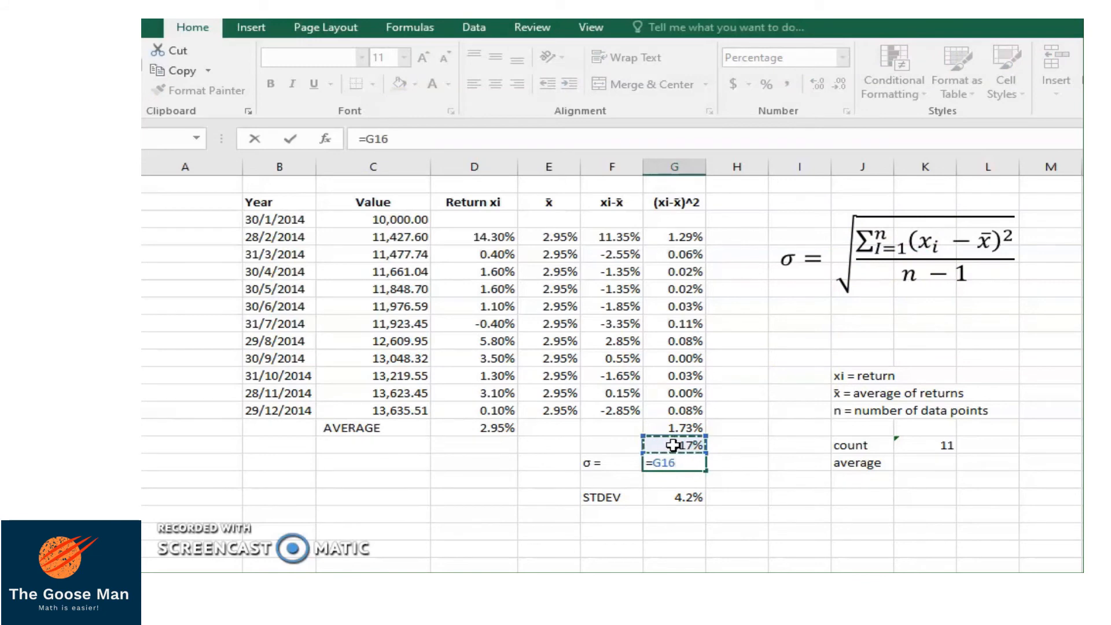
text(^)
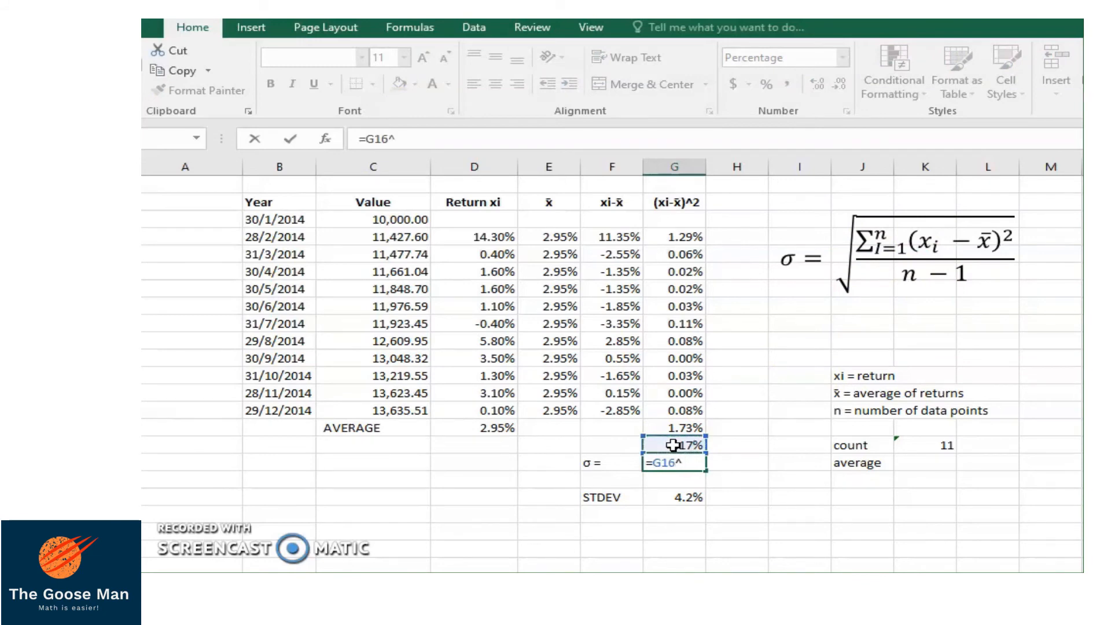
text(0.5)
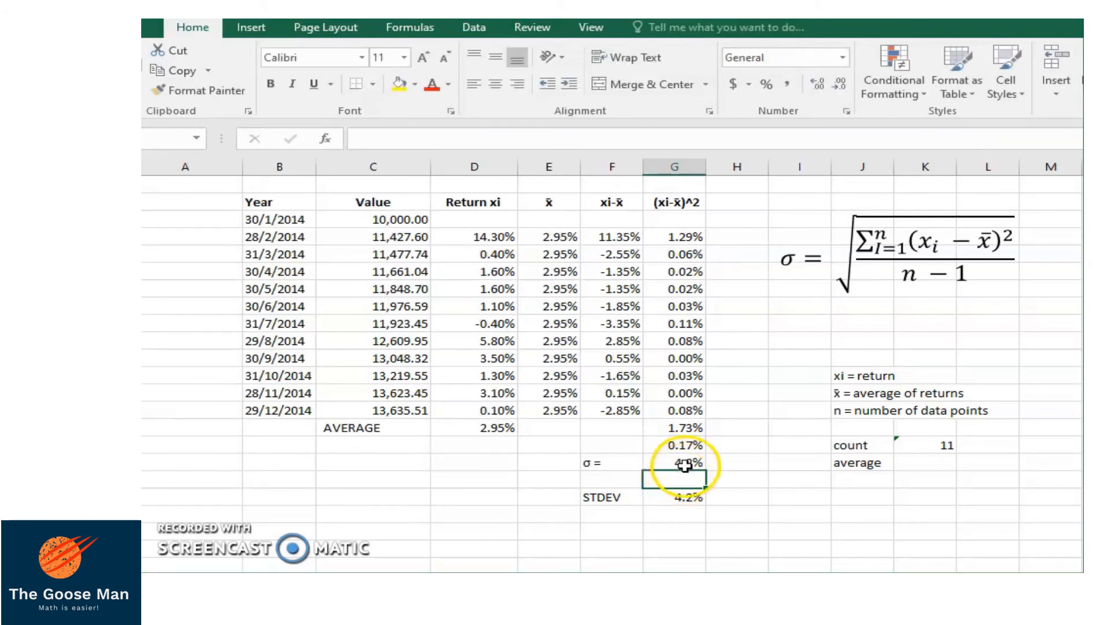
click(673, 496)
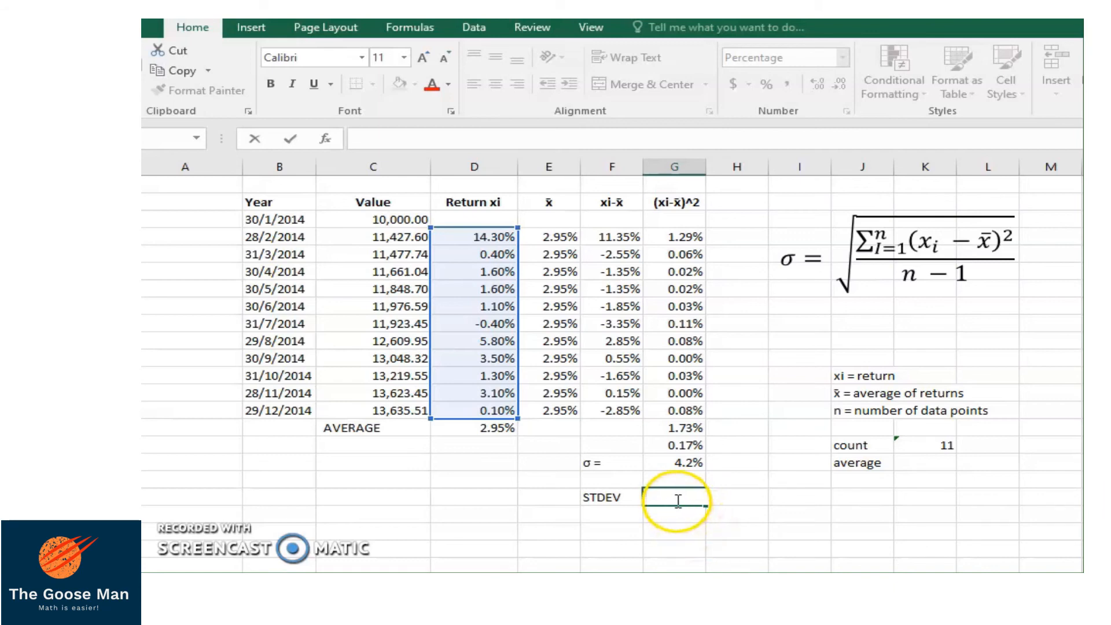
Step: Enter =STDEV(D4:D14) in G19 to get the returns' standard deviation directly
click(673, 496)
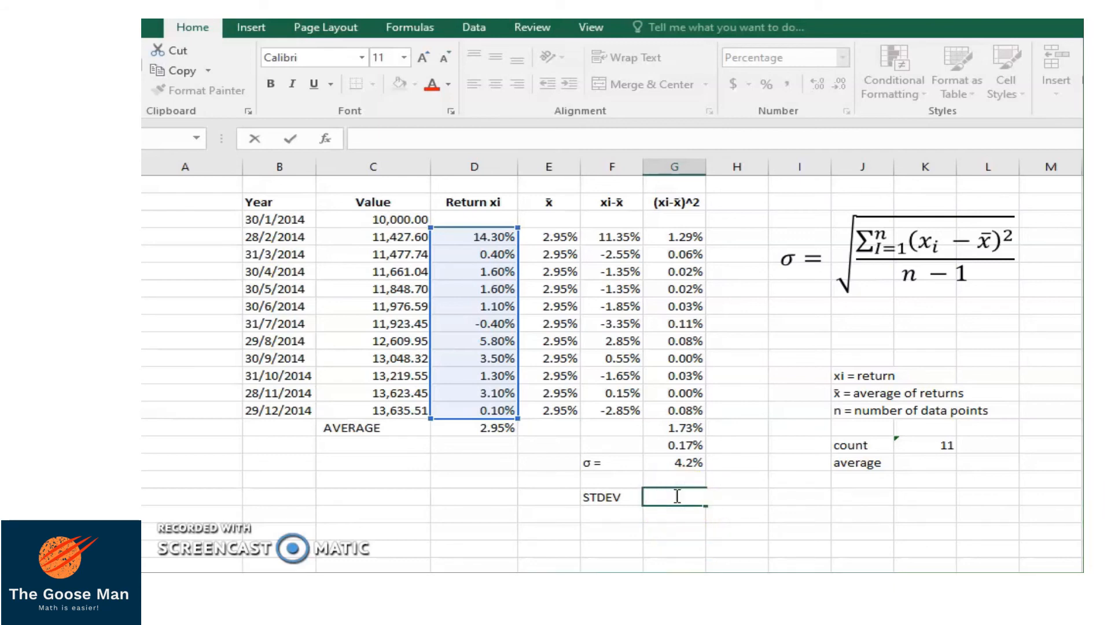
text(=)
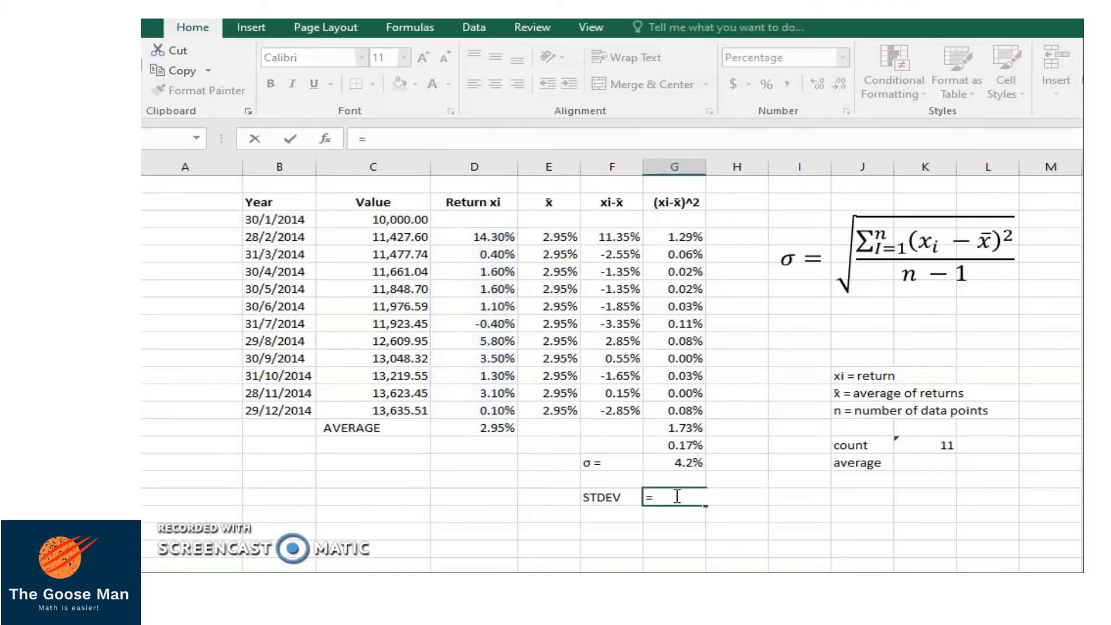
text(s)
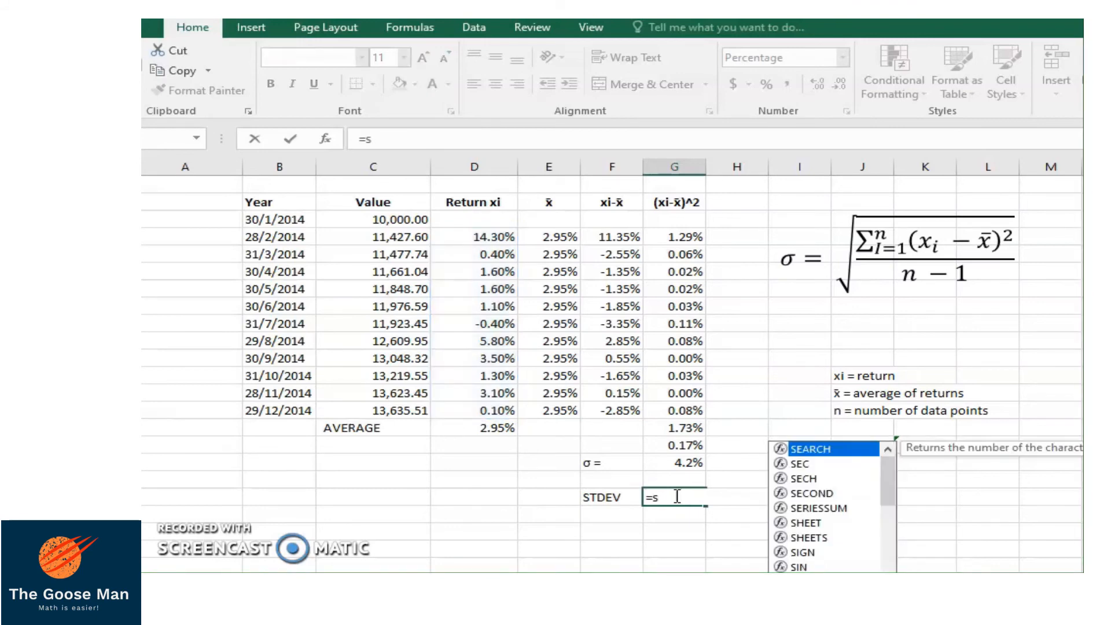
text(tdev)
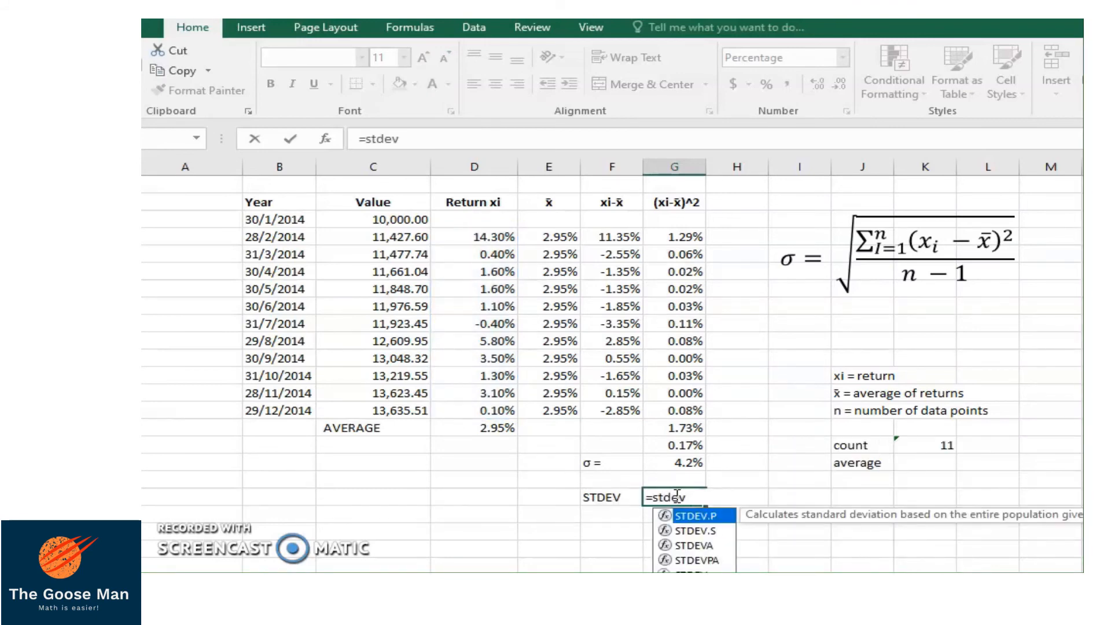
text(()
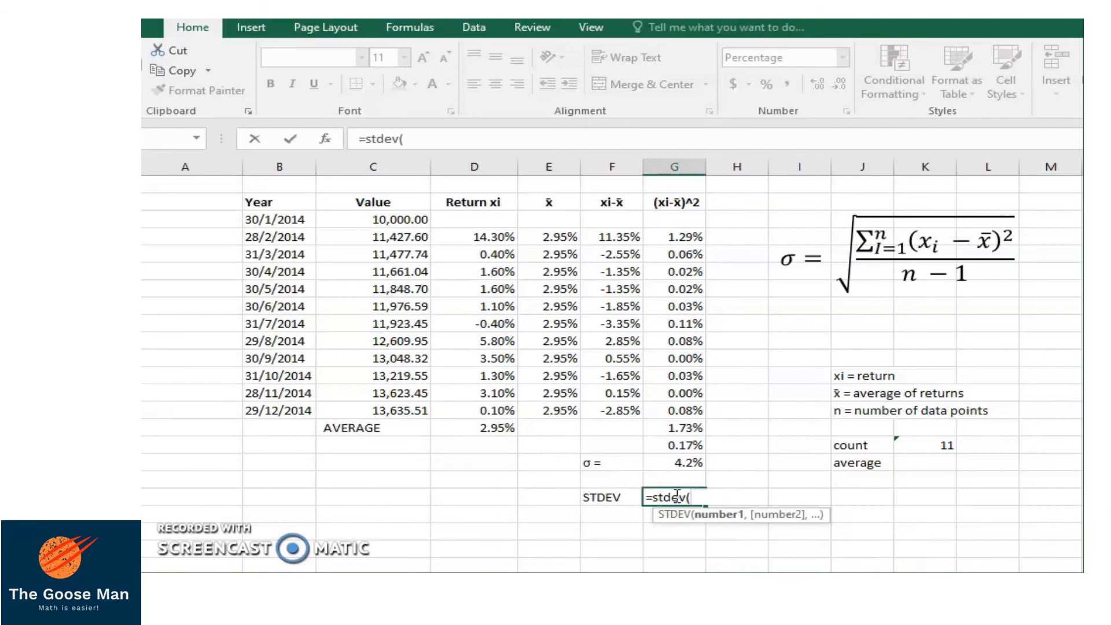
click(473, 236)
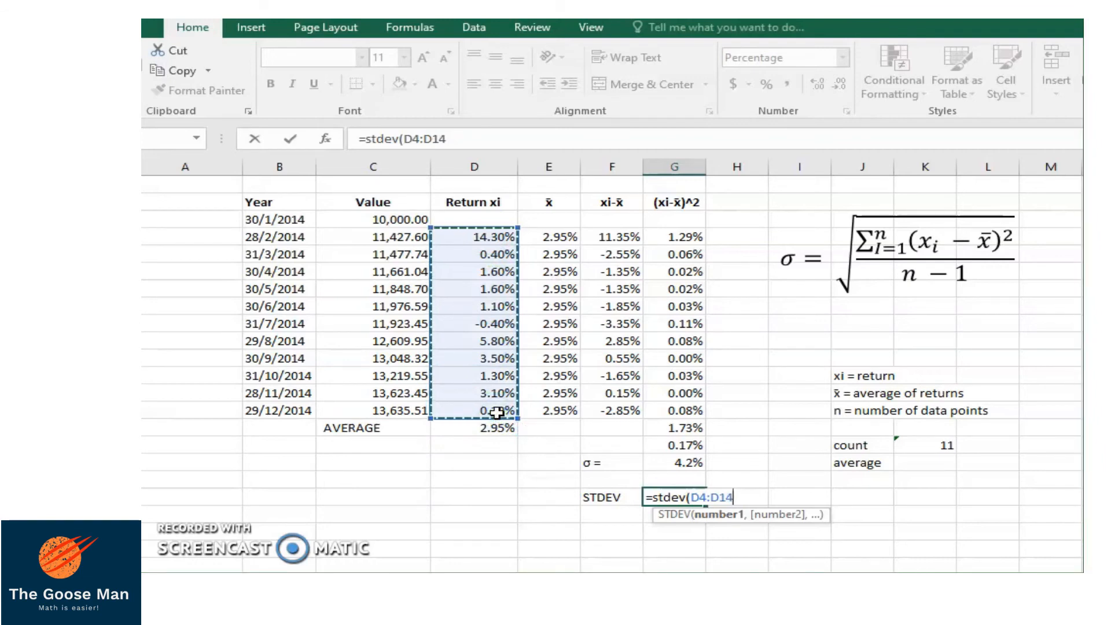
key(Return)
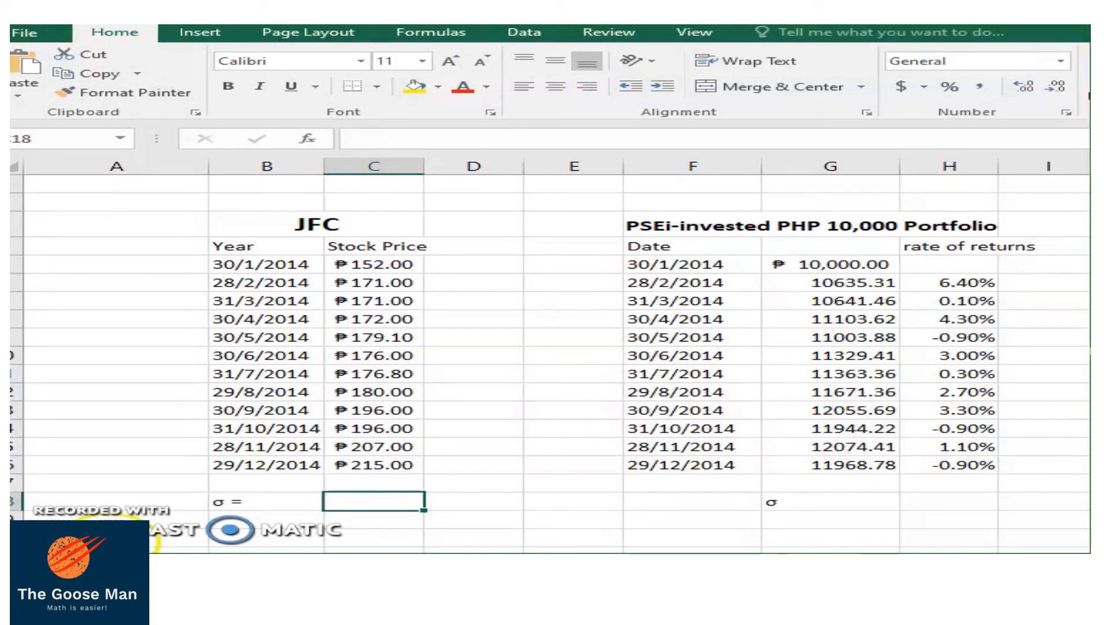
mouse_move(315, 254)
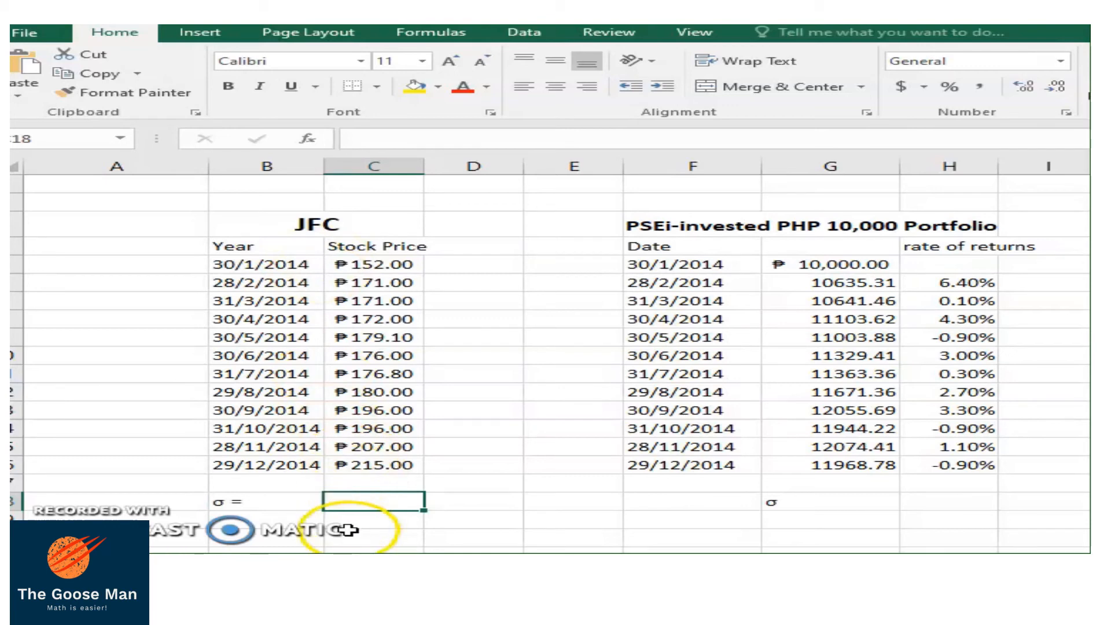
Step: Make the JFC σ cell =STDEV(C5:C16), giving 17.6281 for the 2014 stock prices
text(=)
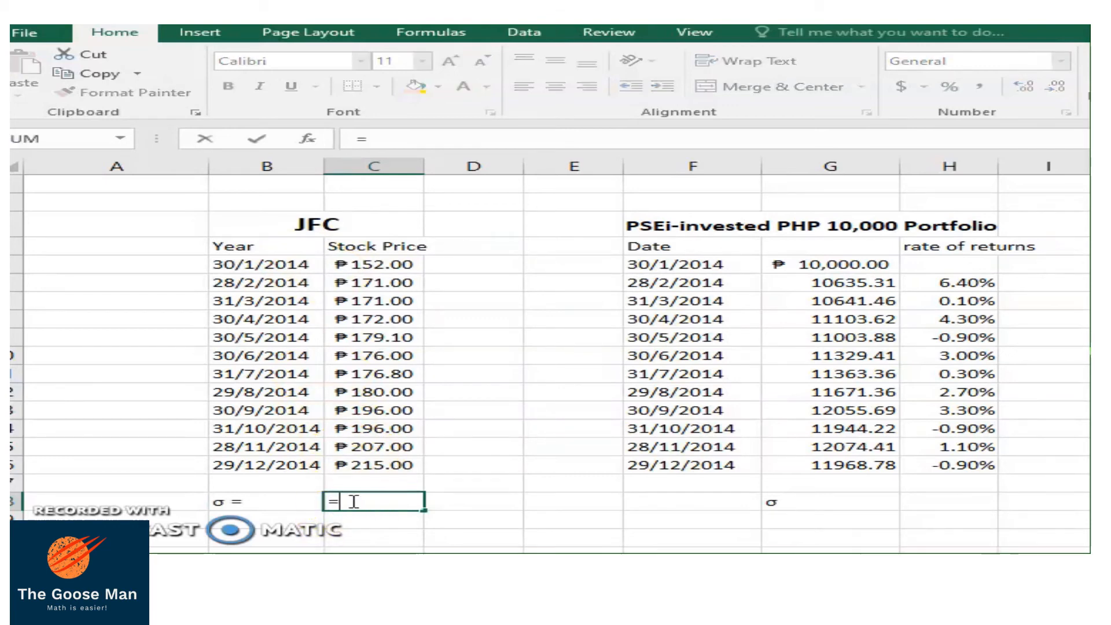
text(stdev)
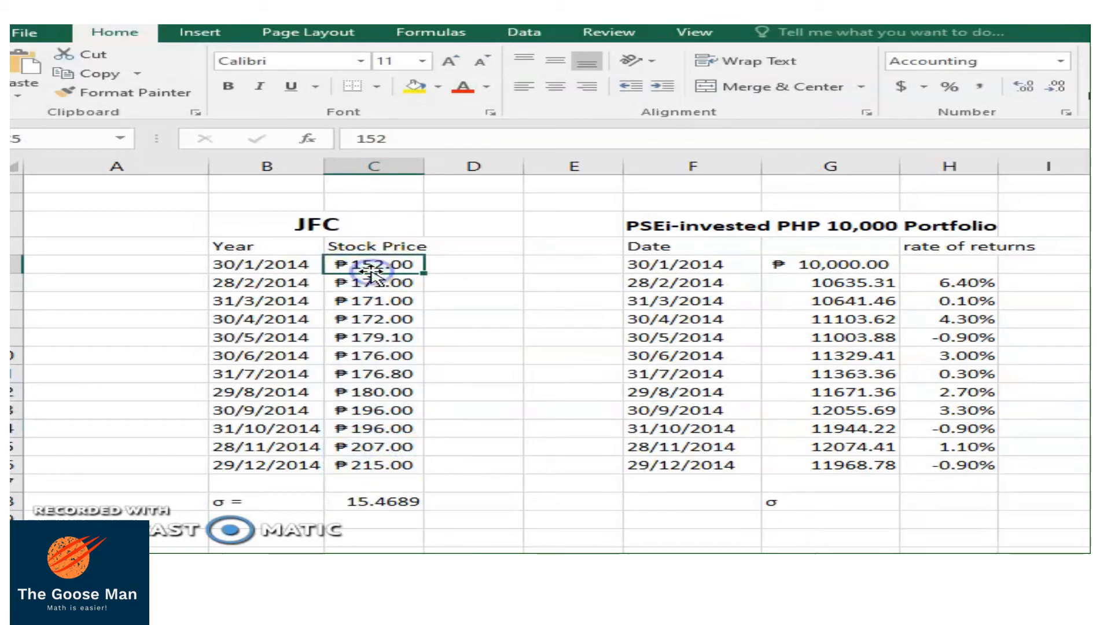
click(374, 501)
text(=)
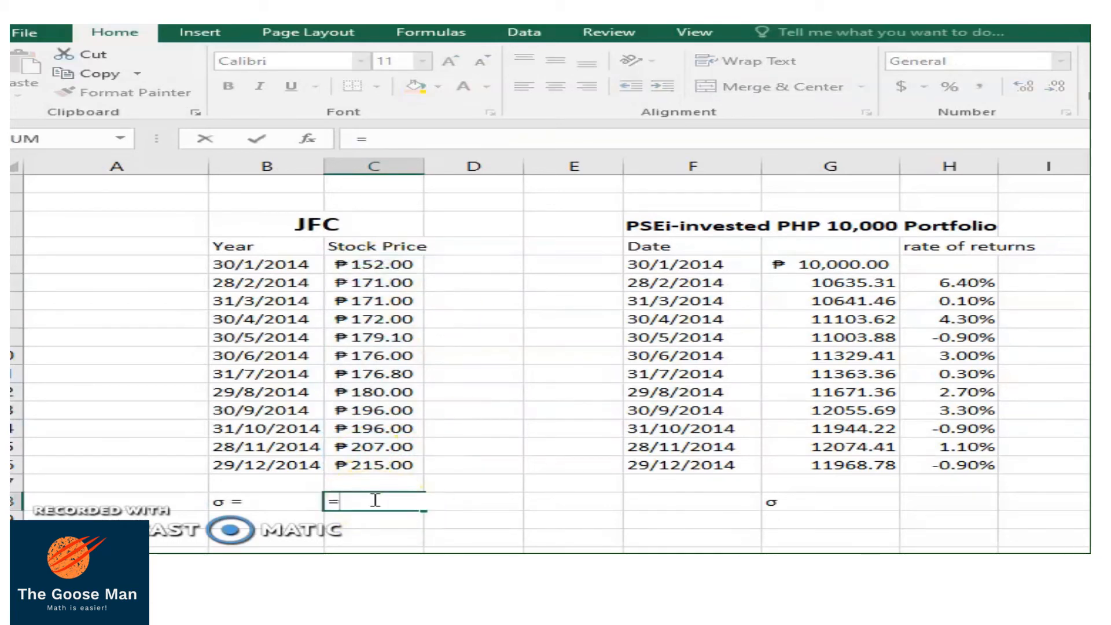
text(stdev)
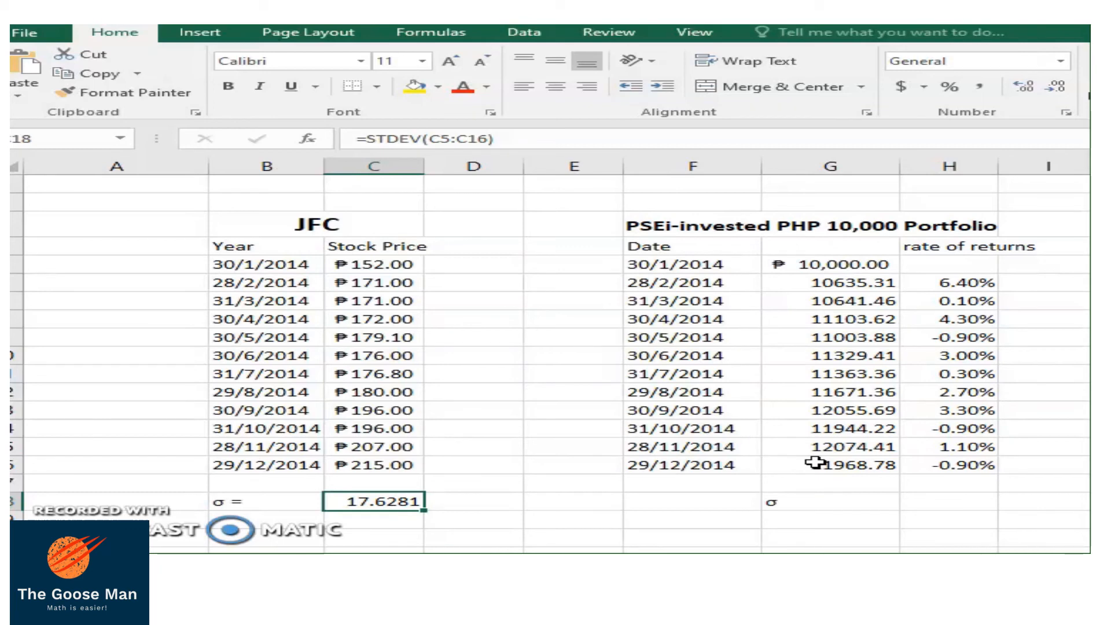
mouse_move(767, 358)
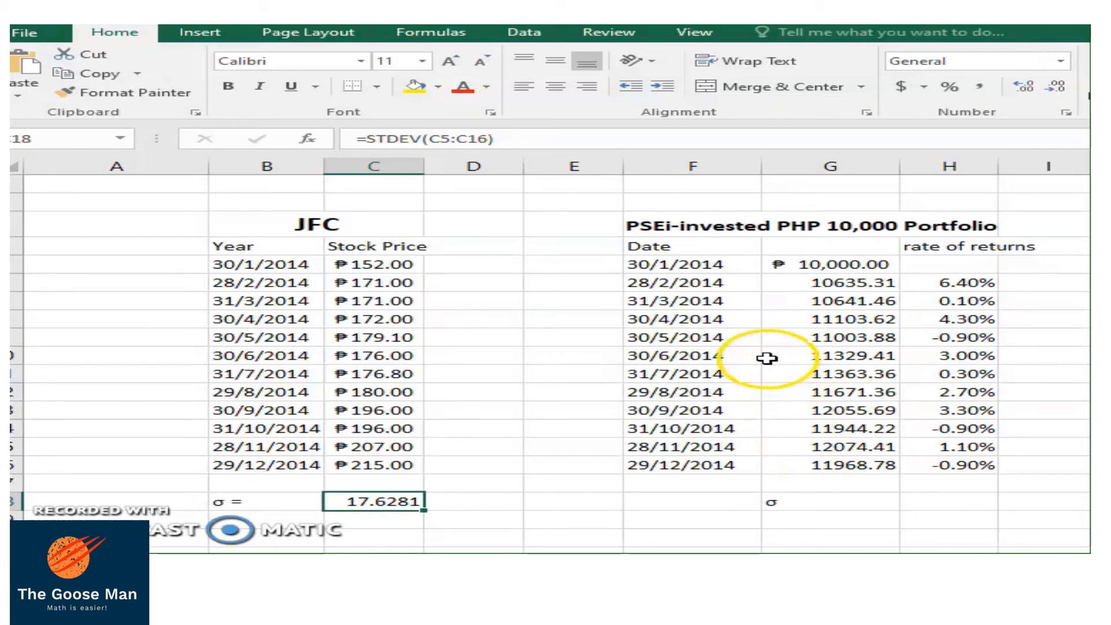
mouse_move(652, 255)
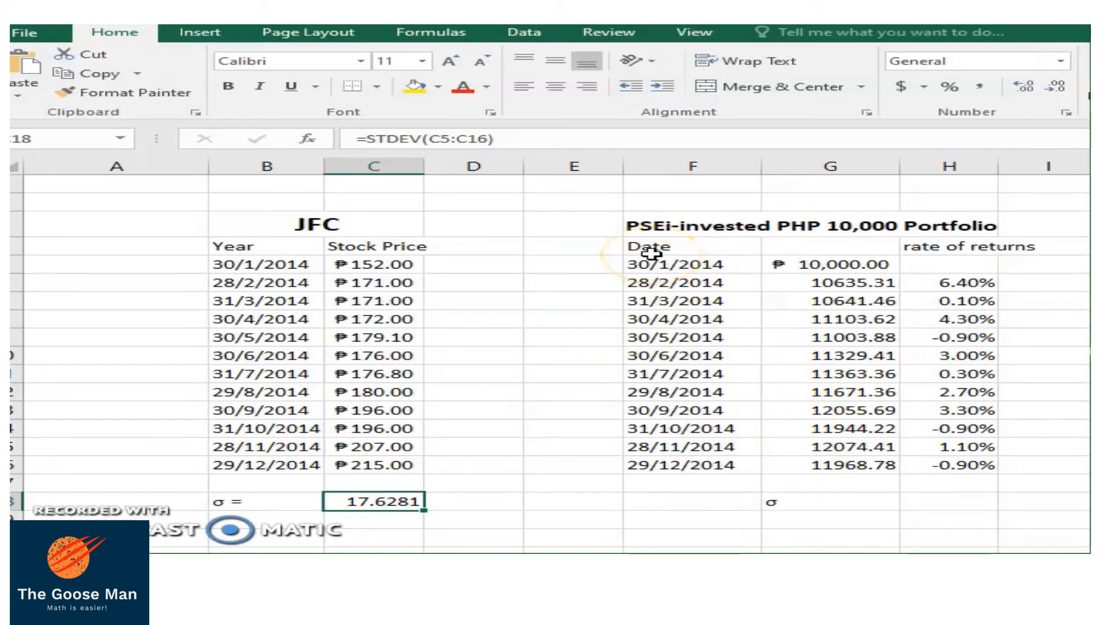
mouse_move(755, 240)
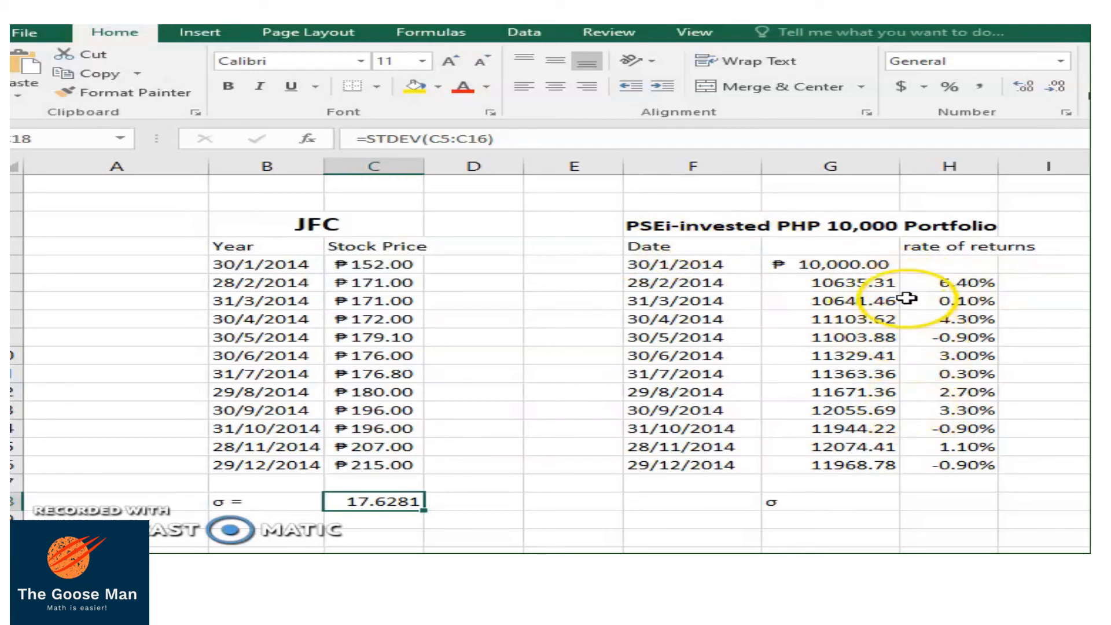
mouse_move(901, 476)
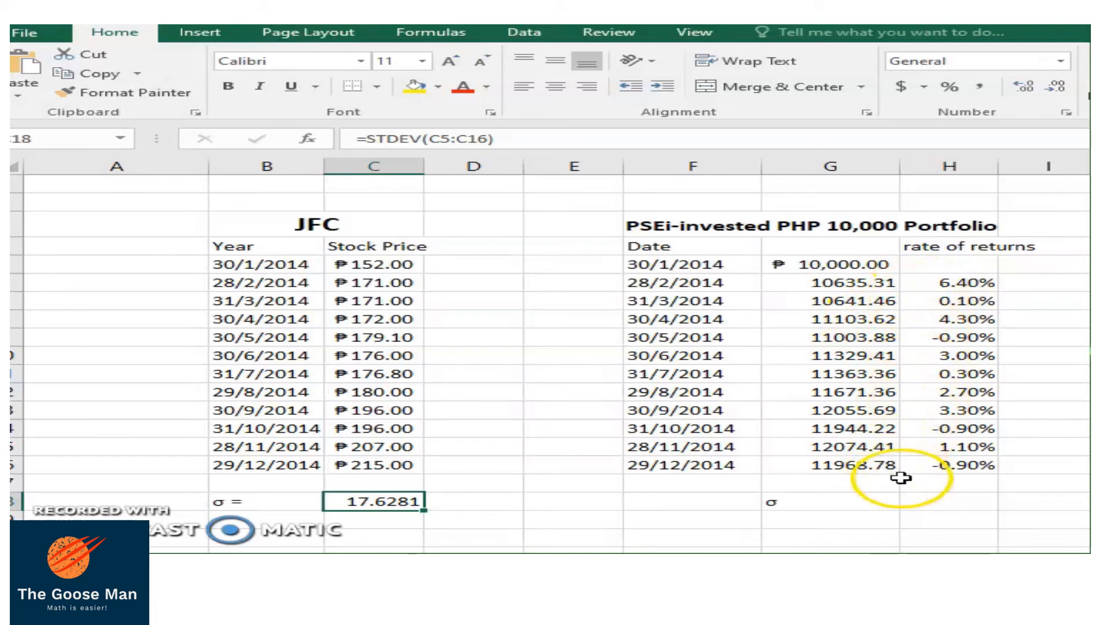
mouse_move(913, 508)
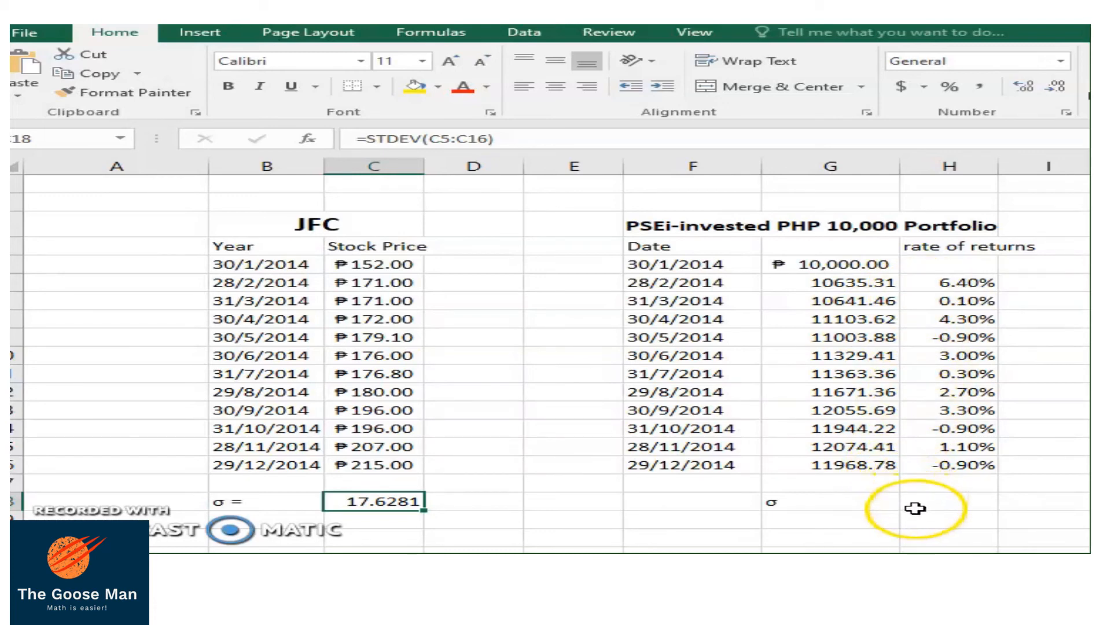
Step: Set the PSEi portfolio σ in H18 to =STDEV(H6:H16)
click(949, 501)
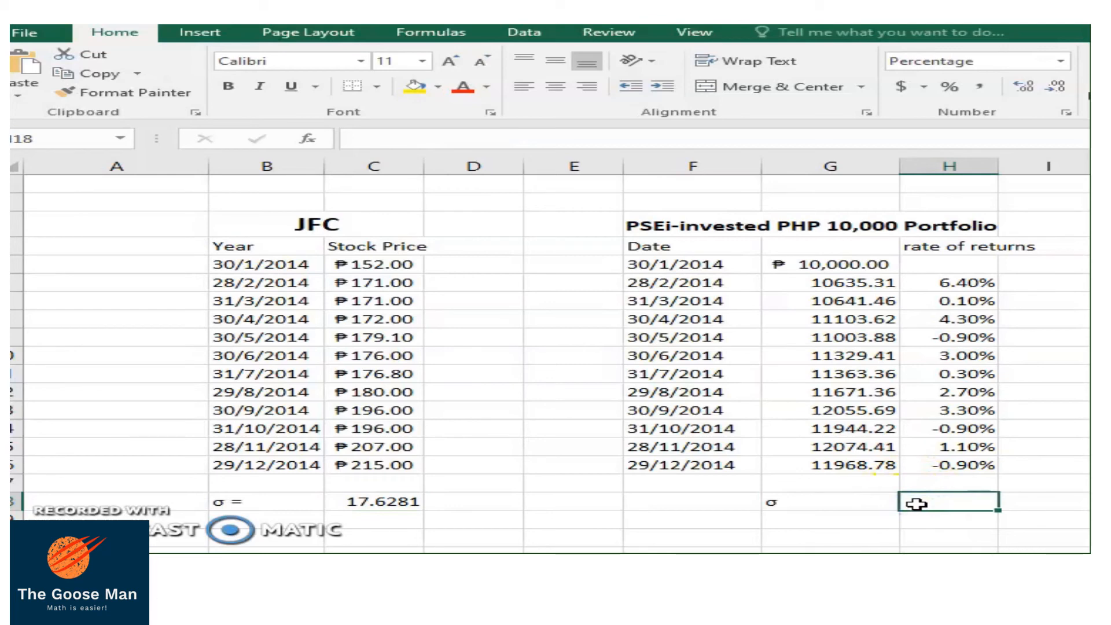
text(=)
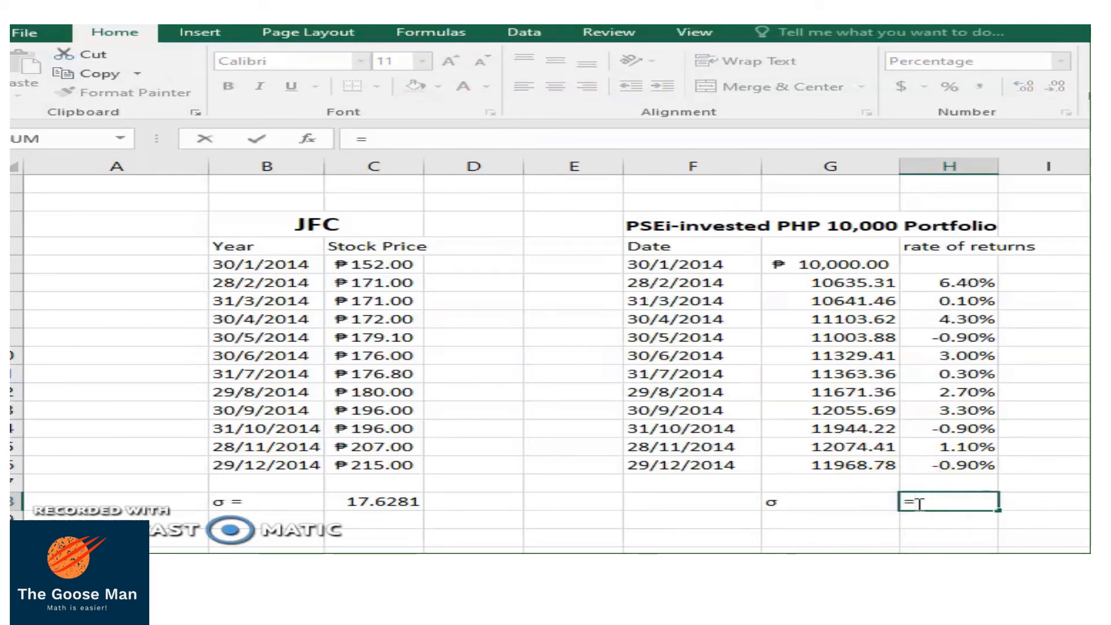
text(as)
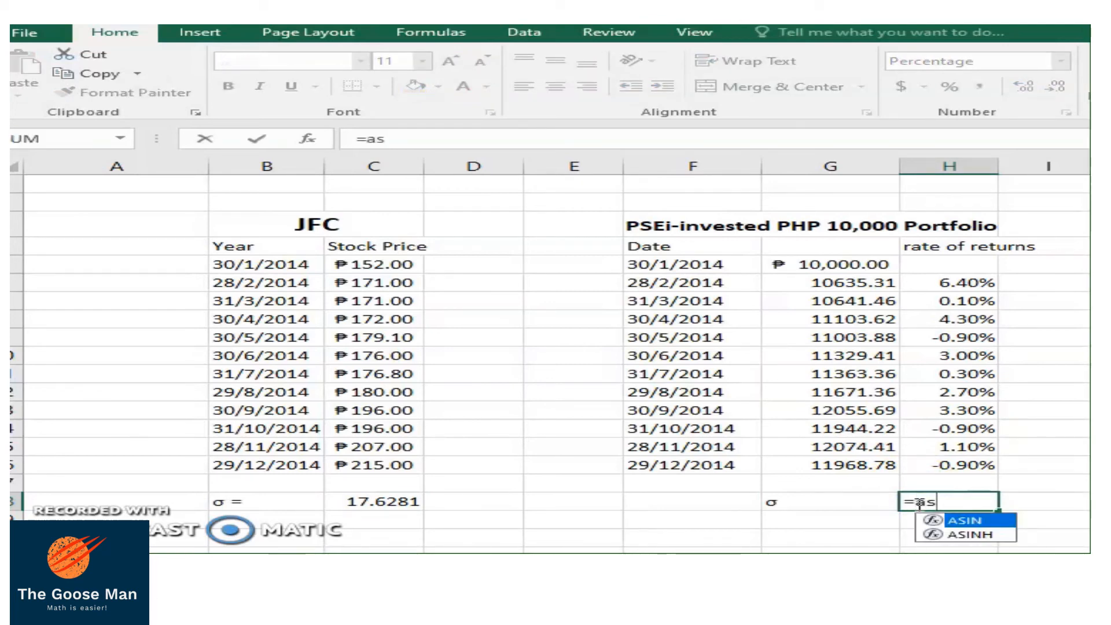
key(Backspace)
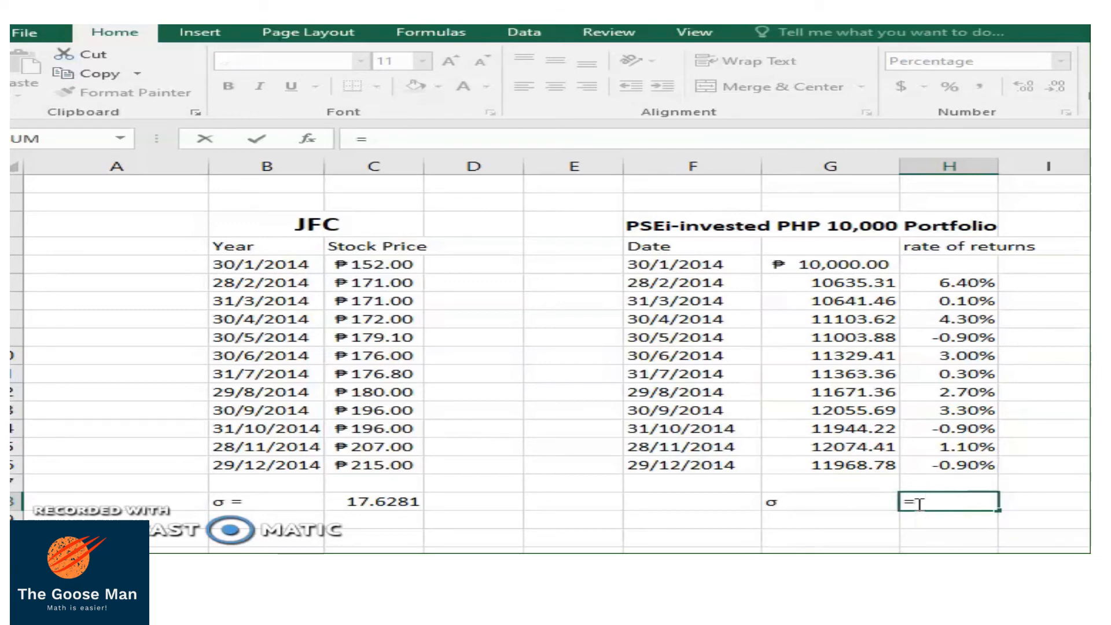
text(stdev(H6:H16)
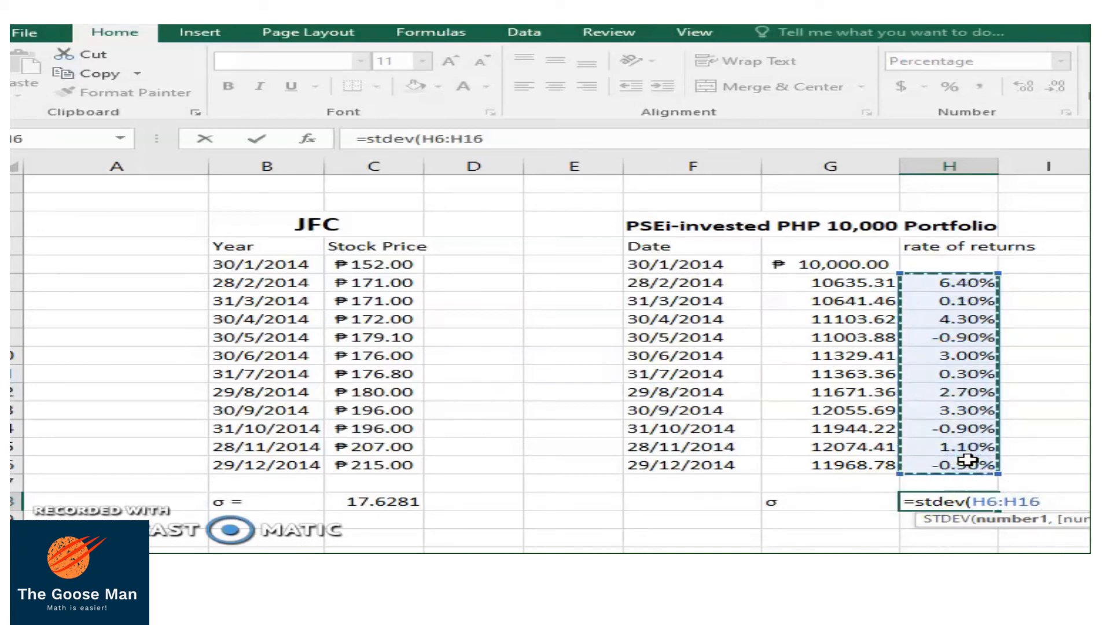
key(Return)
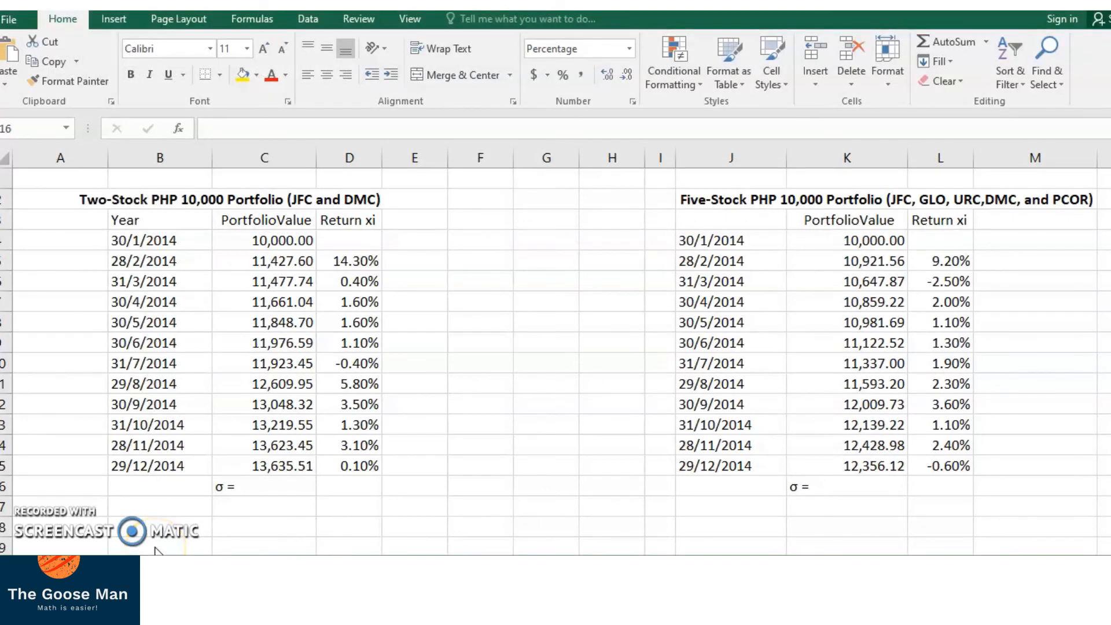
mouse_move(202, 545)
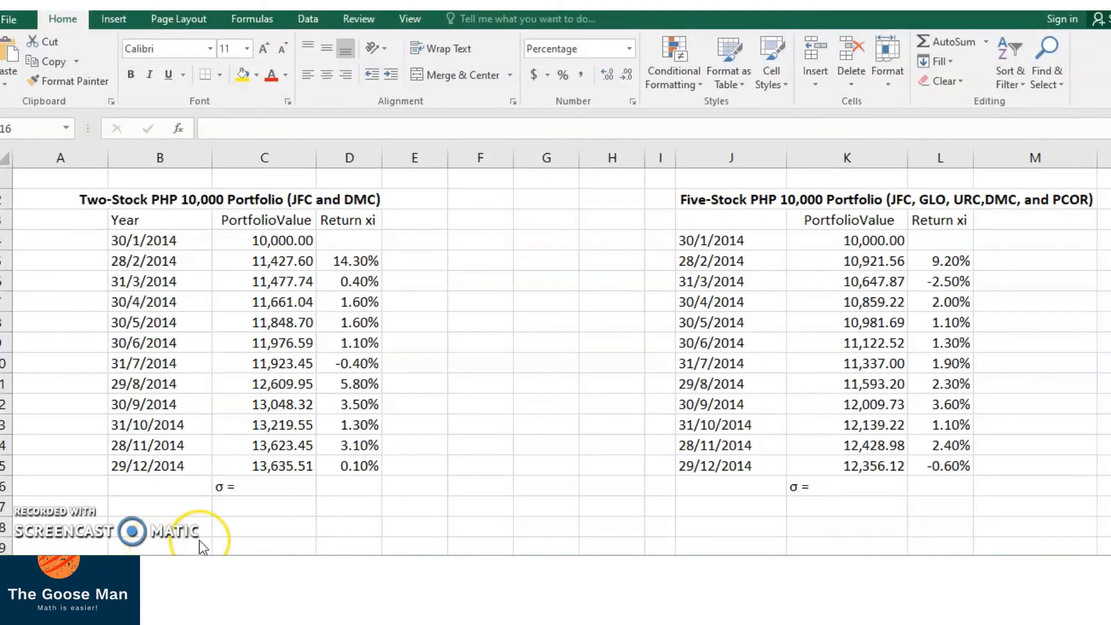
mouse_move(226, 542)
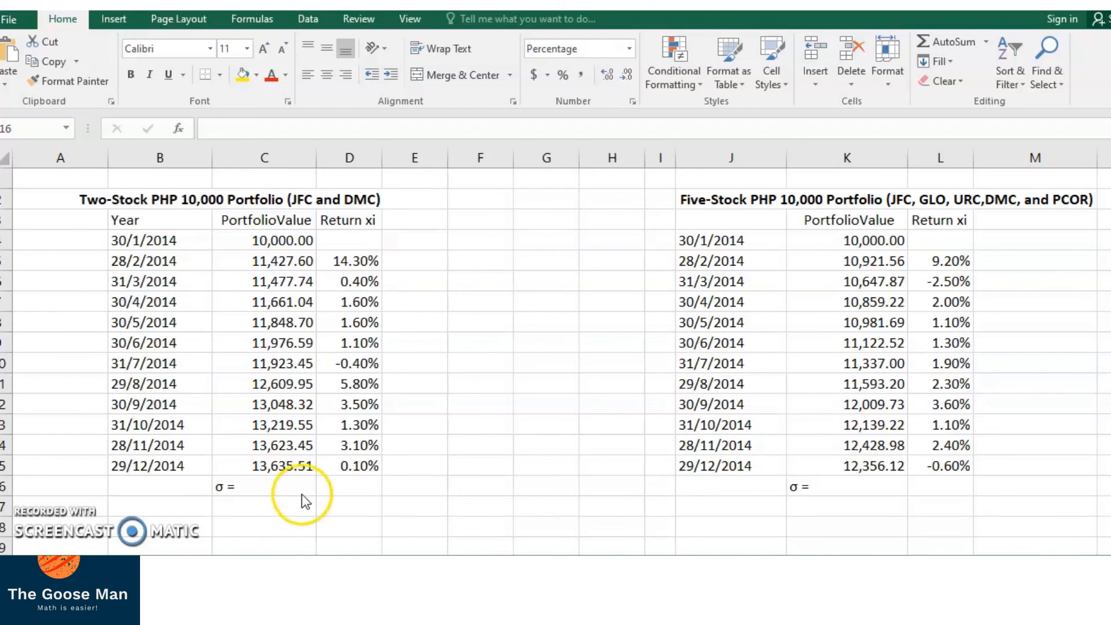
Step: Compute the two-stock JFC–DMC σ in D16 as =STDEV(D5:D15), giving 4.16%, and verify it
click(348, 487)
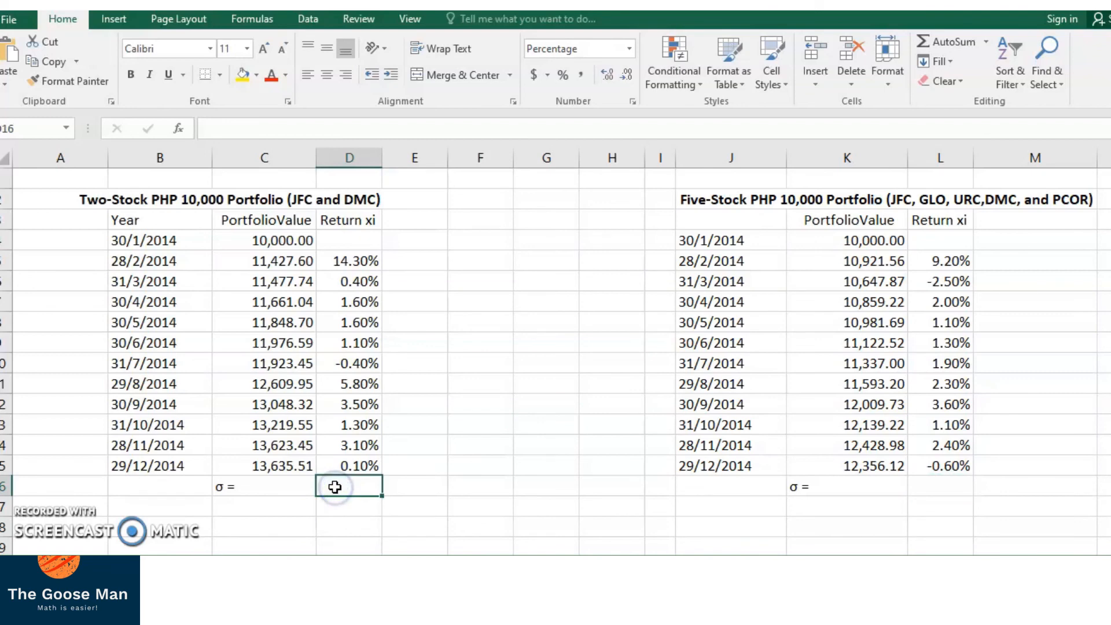
text(=s)
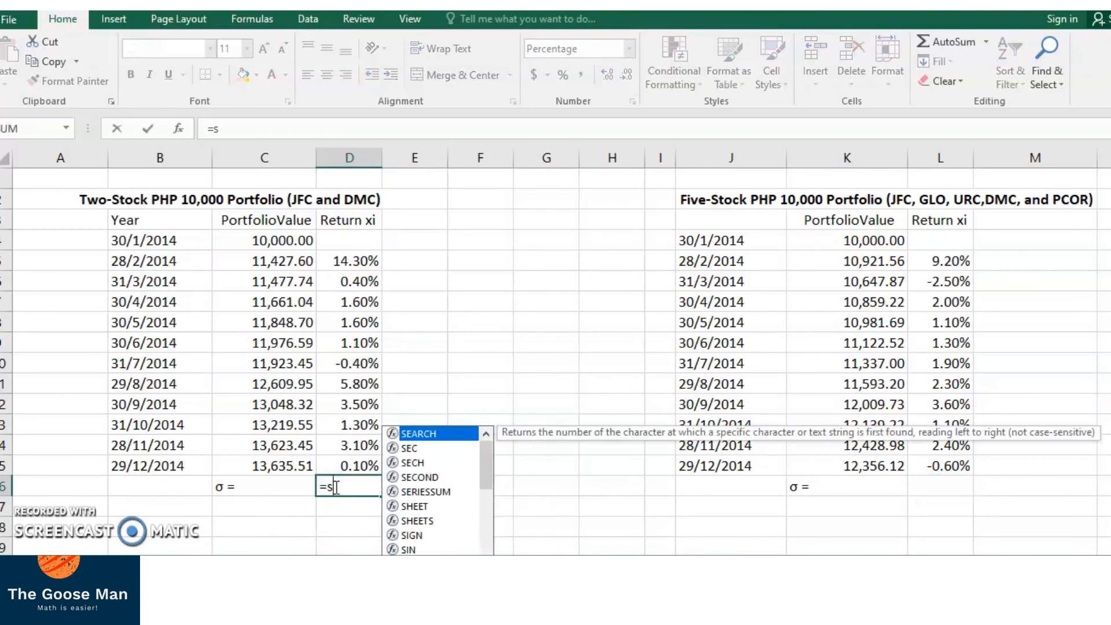
text(t)
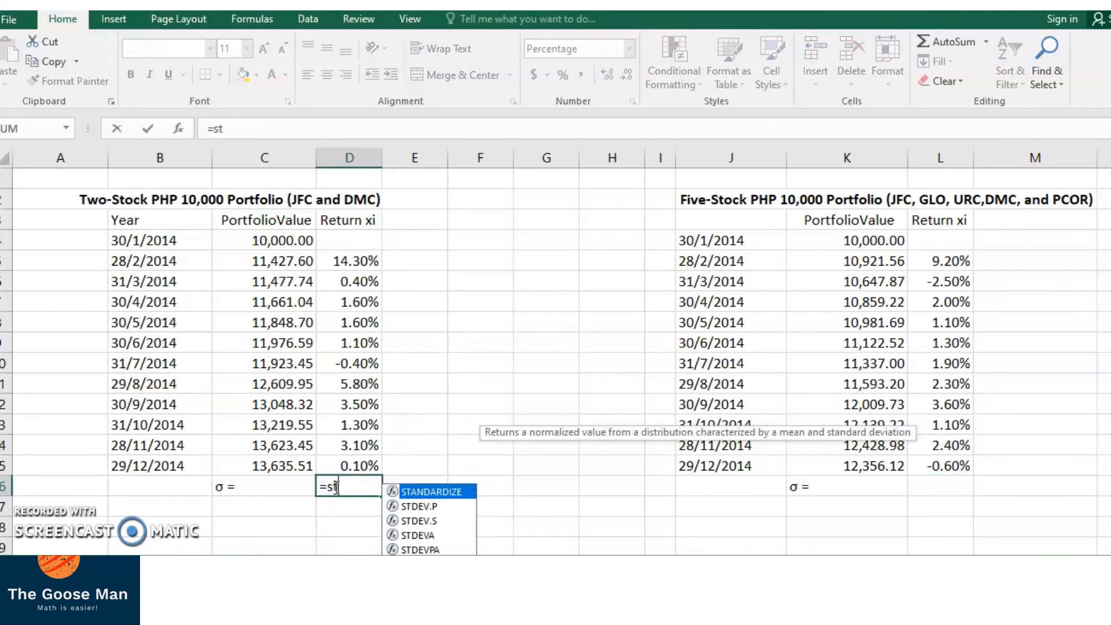
text(dev()
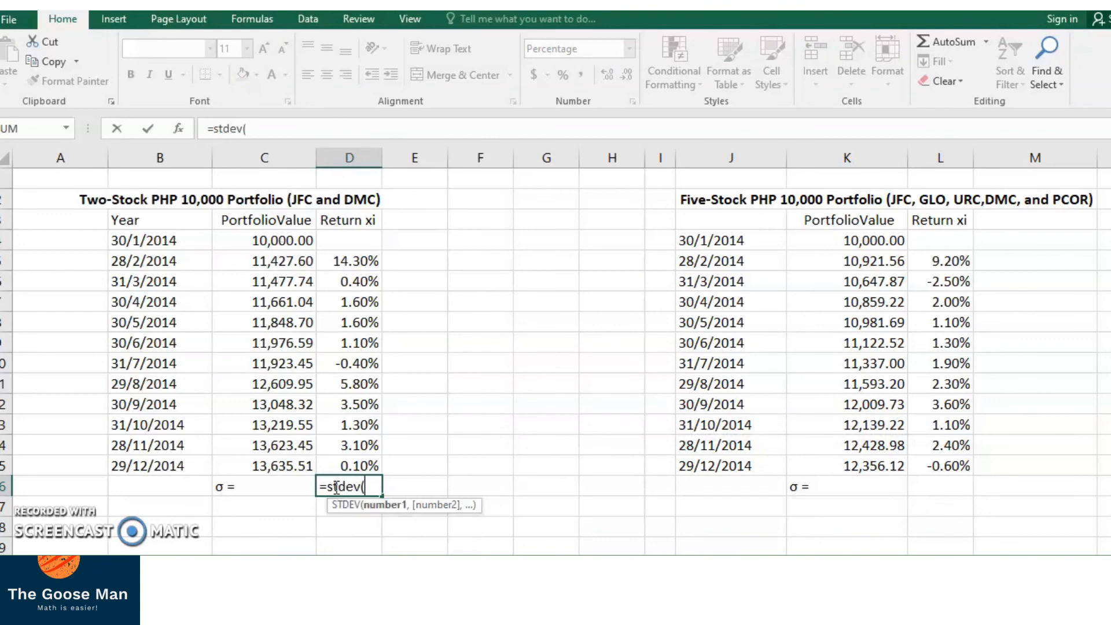
click(348, 261)
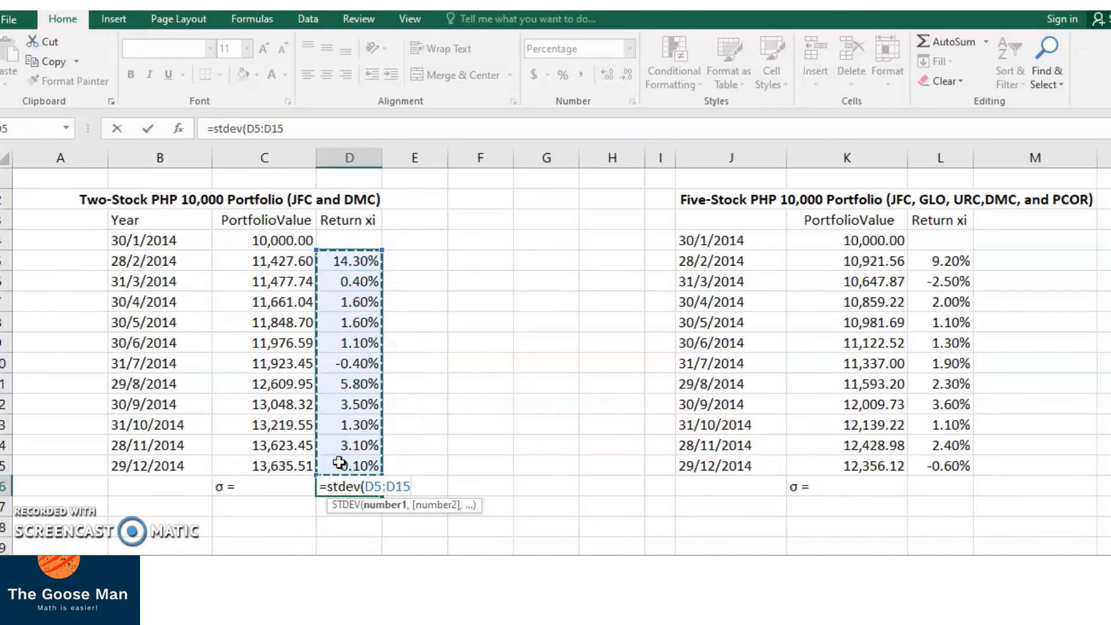
key(Return)
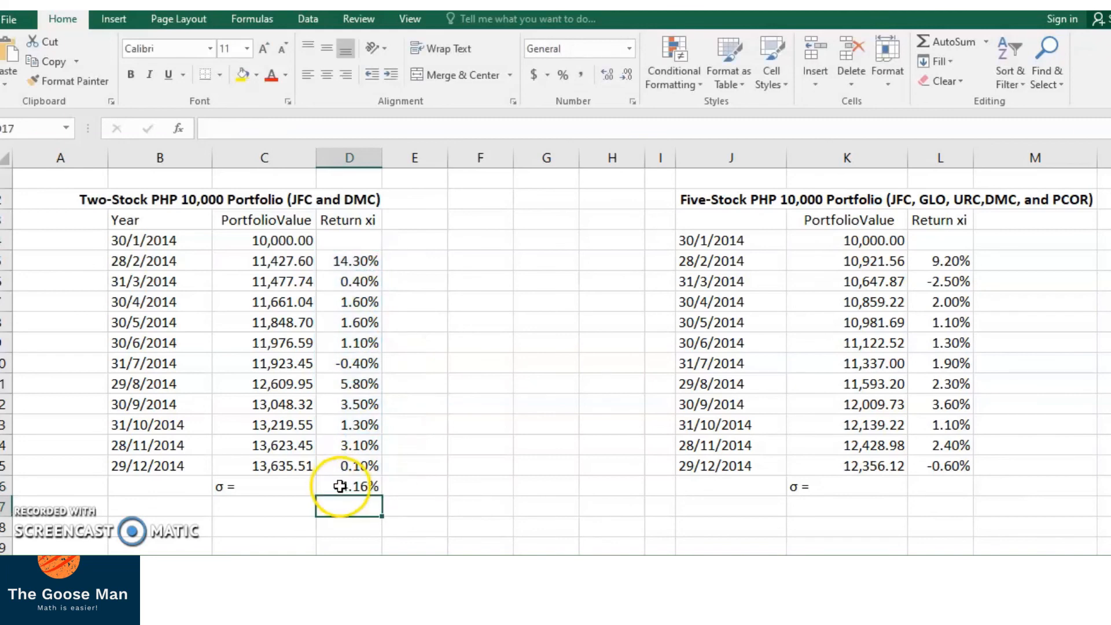
click(348, 486)
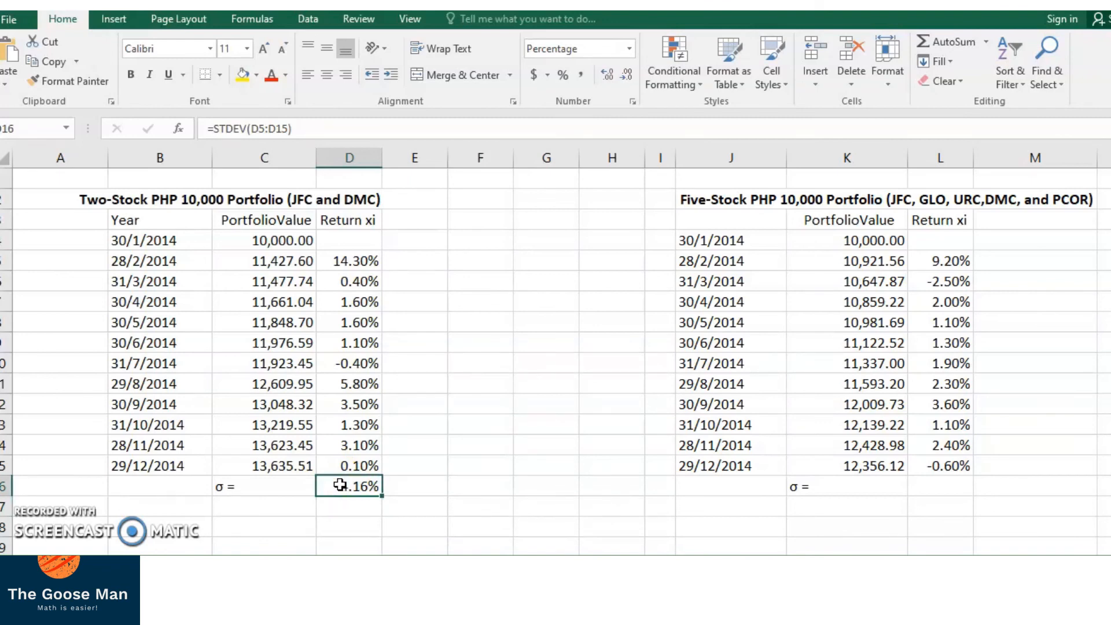
mouse_move(891, 489)
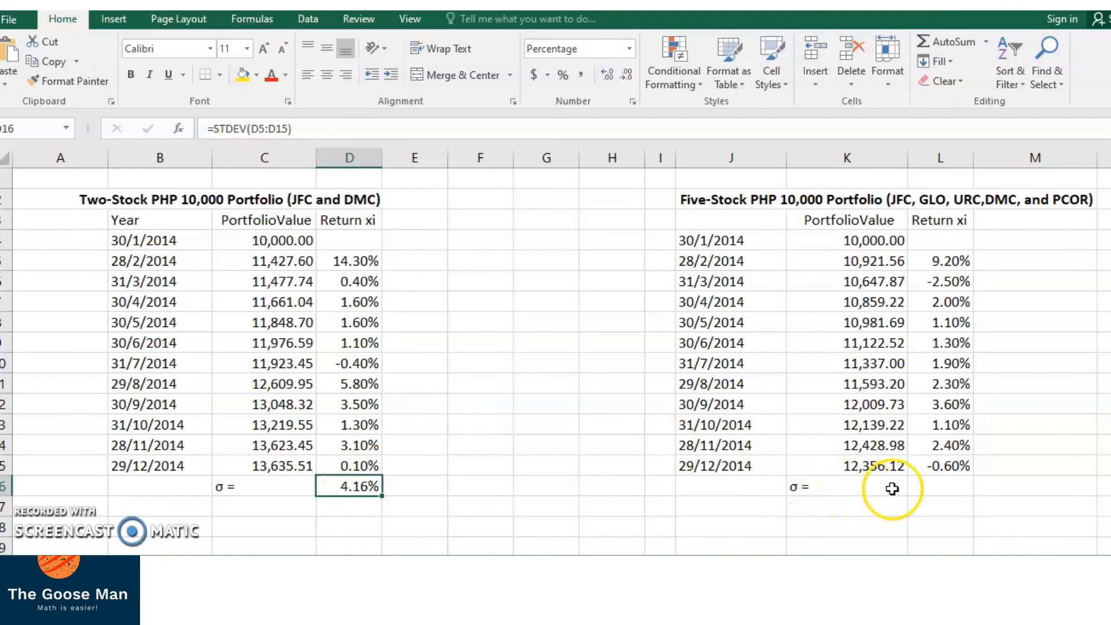
Step: Compute the five-stock σ in L16 as =STDEV(L5:L15), giving 2.89%
click(940, 487)
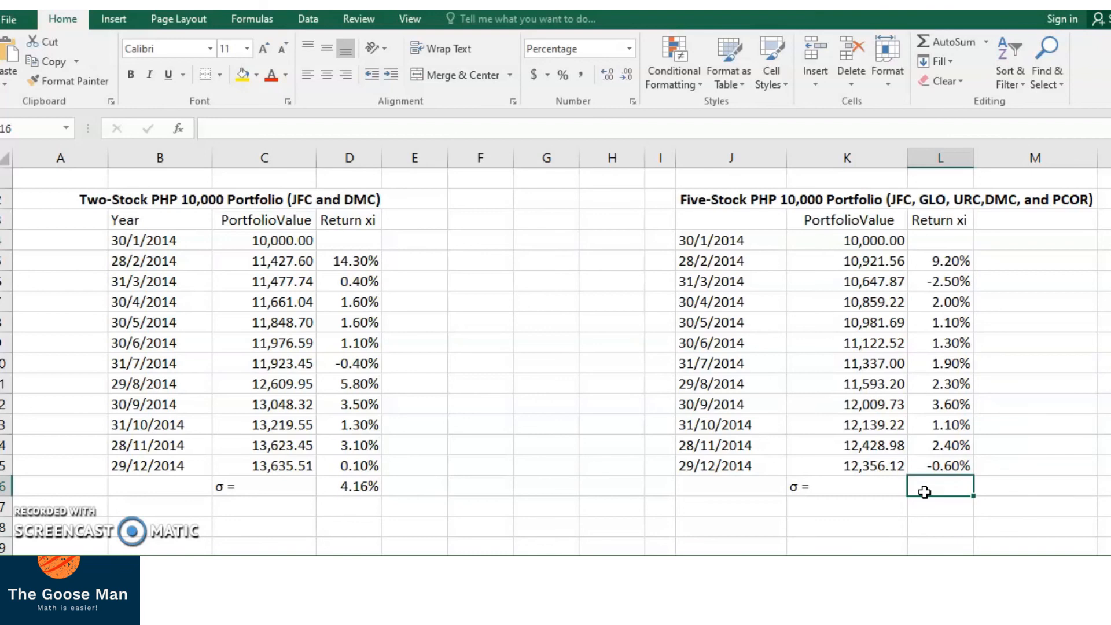
text(=)
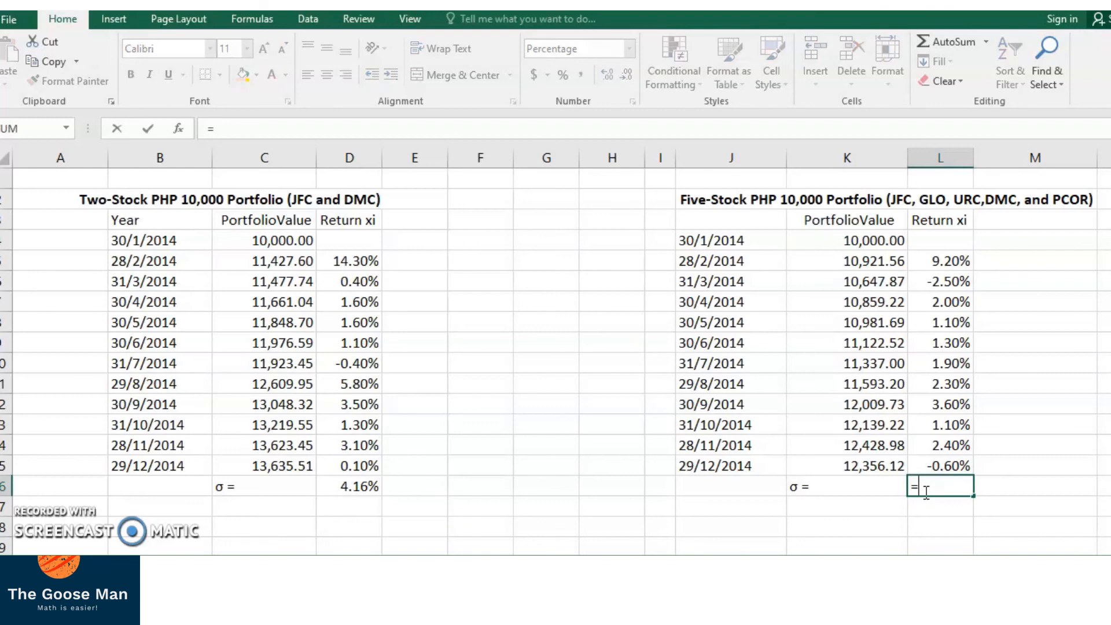
text(stdev()
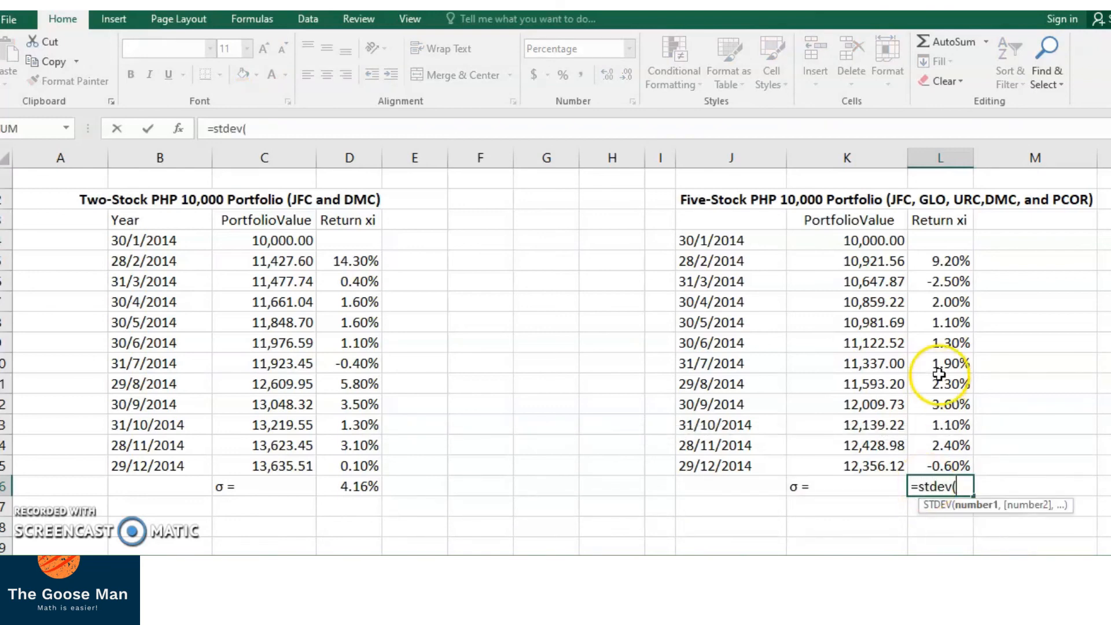
click(939, 260)
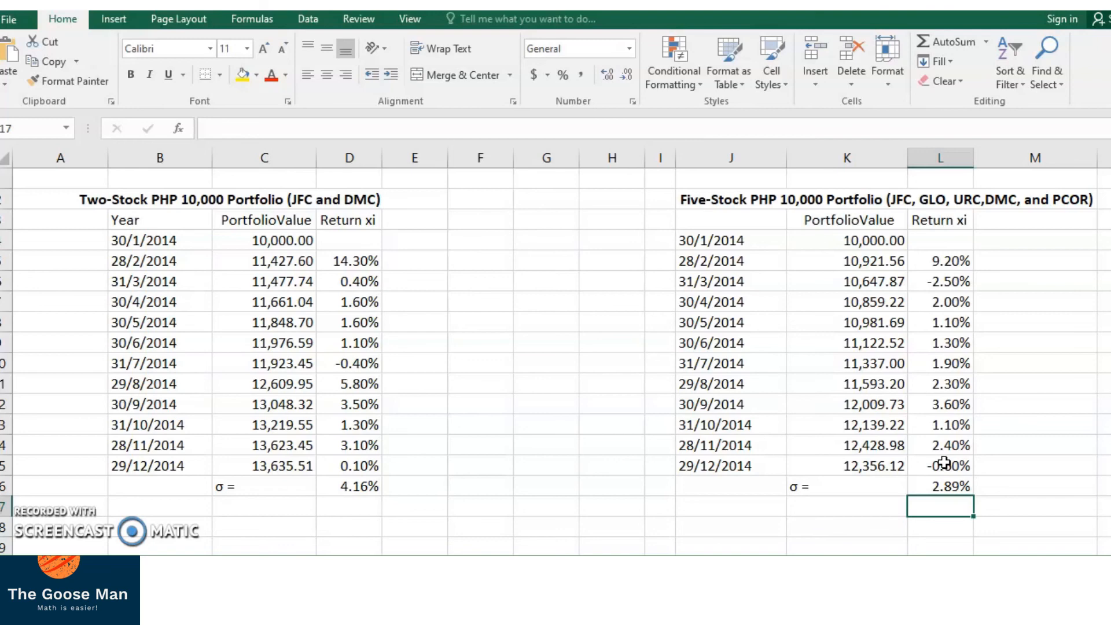
mouse_move(736, 500)
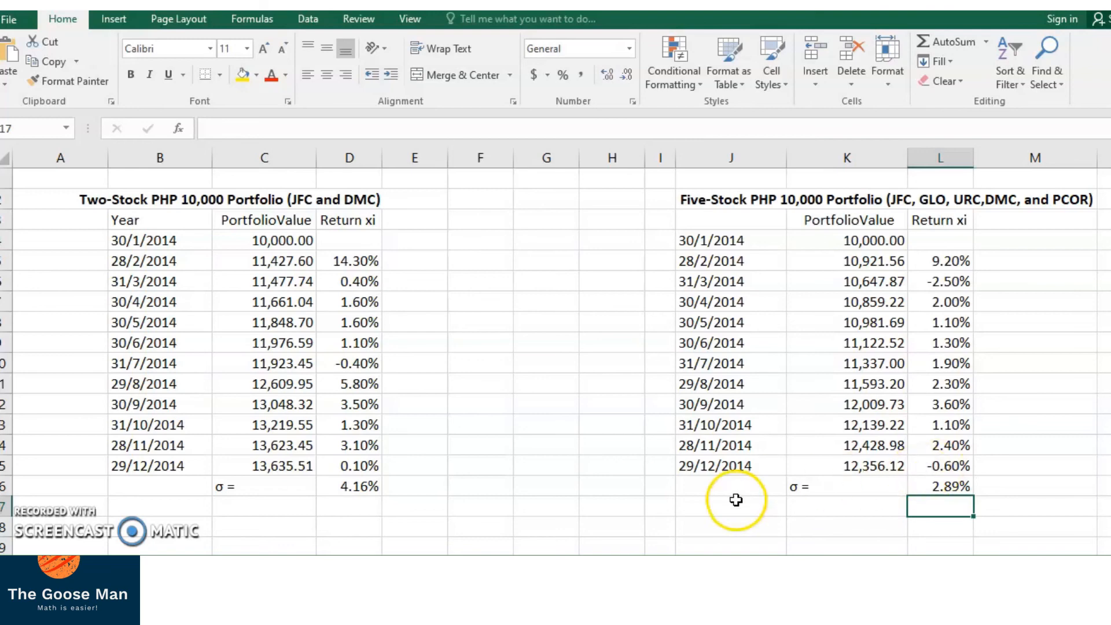